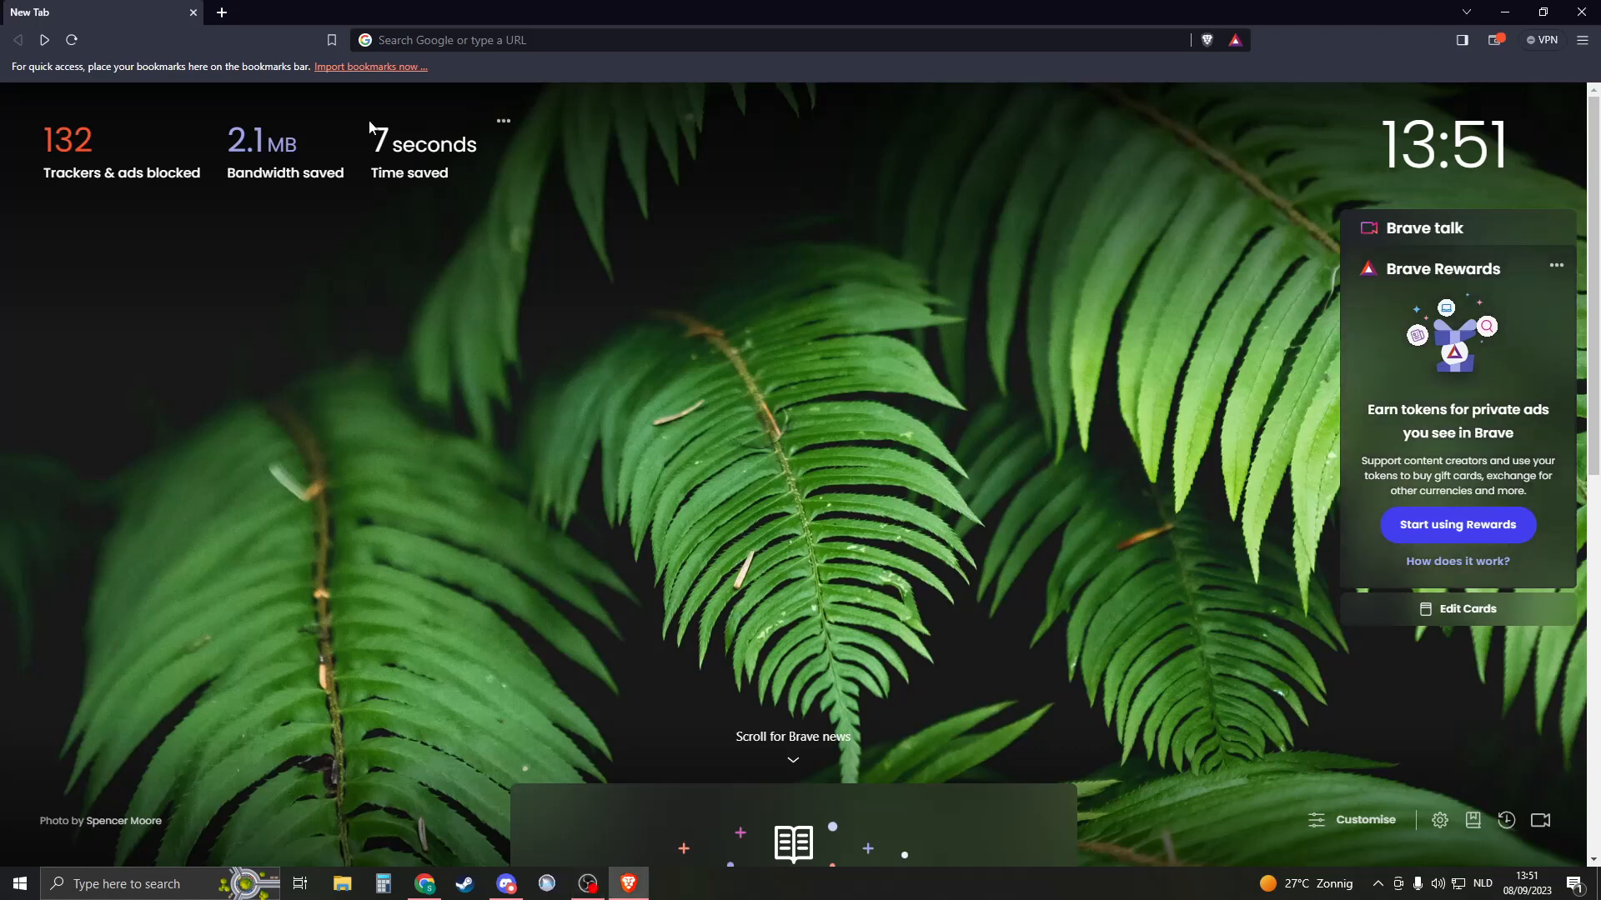
pyautogui.moveTo(570, 72)
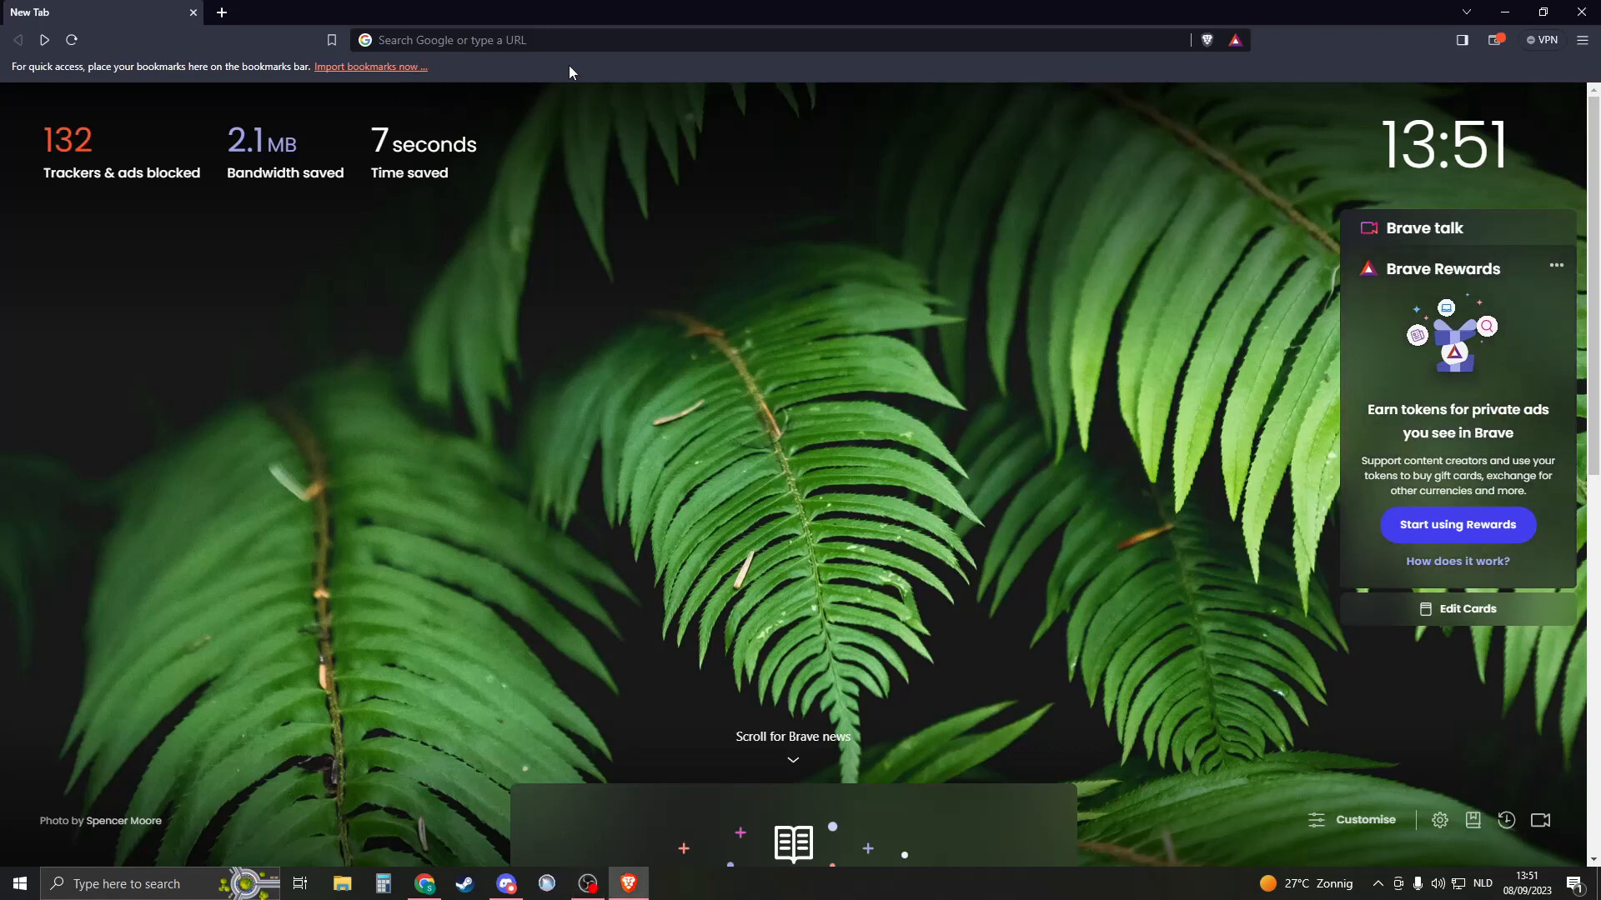
pyautogui.moveTo(742, 203)
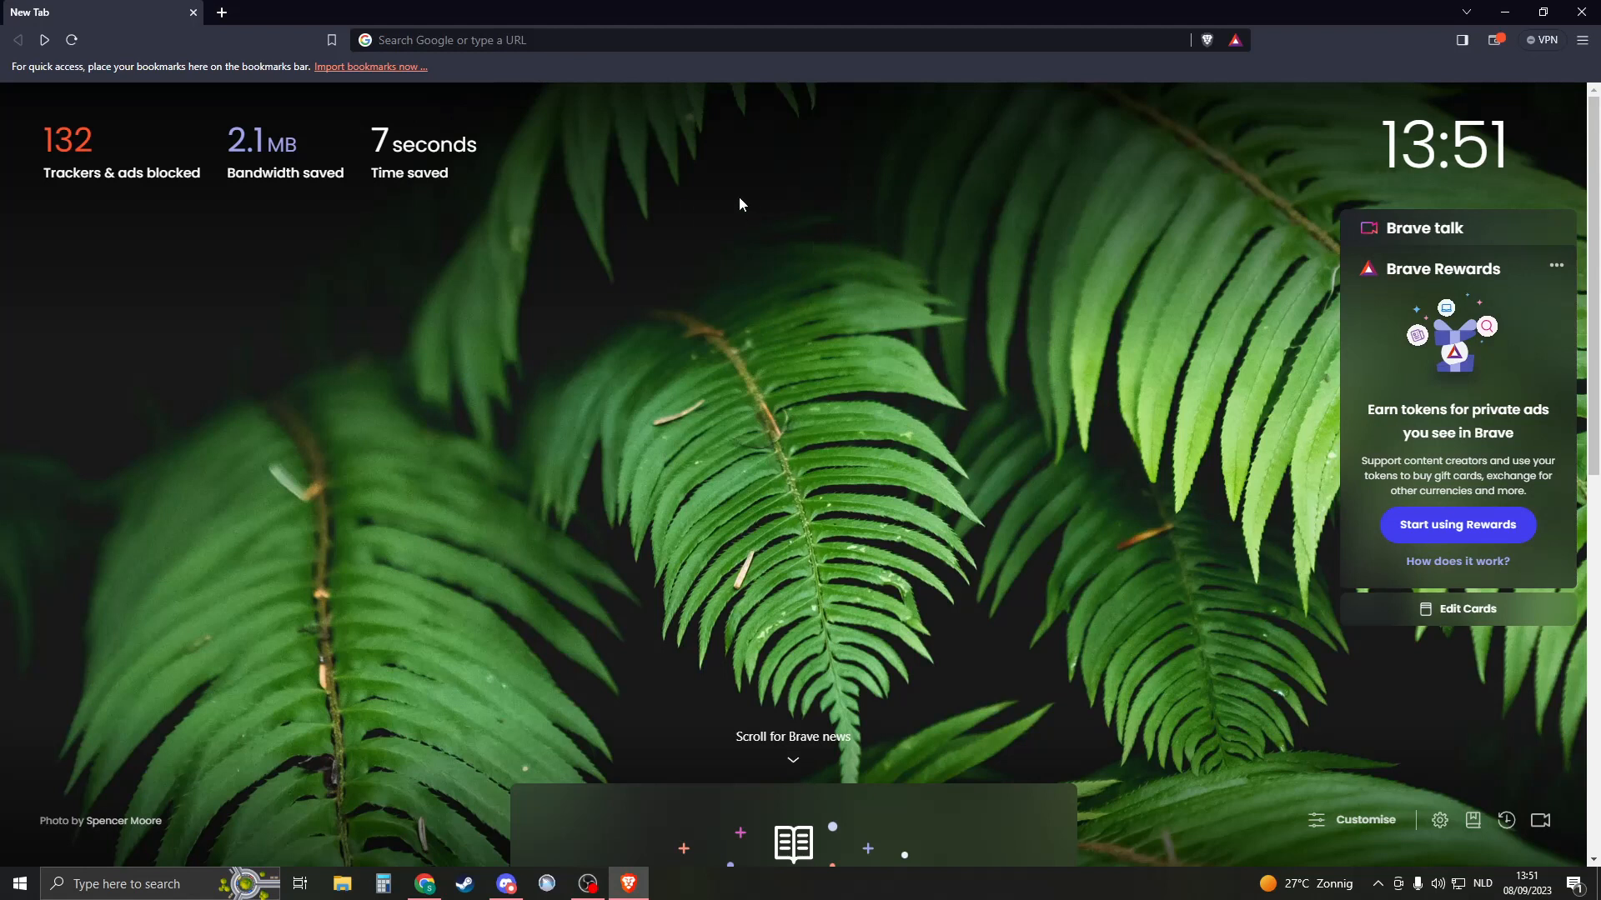
pyautogui.moveTo(220, 22)
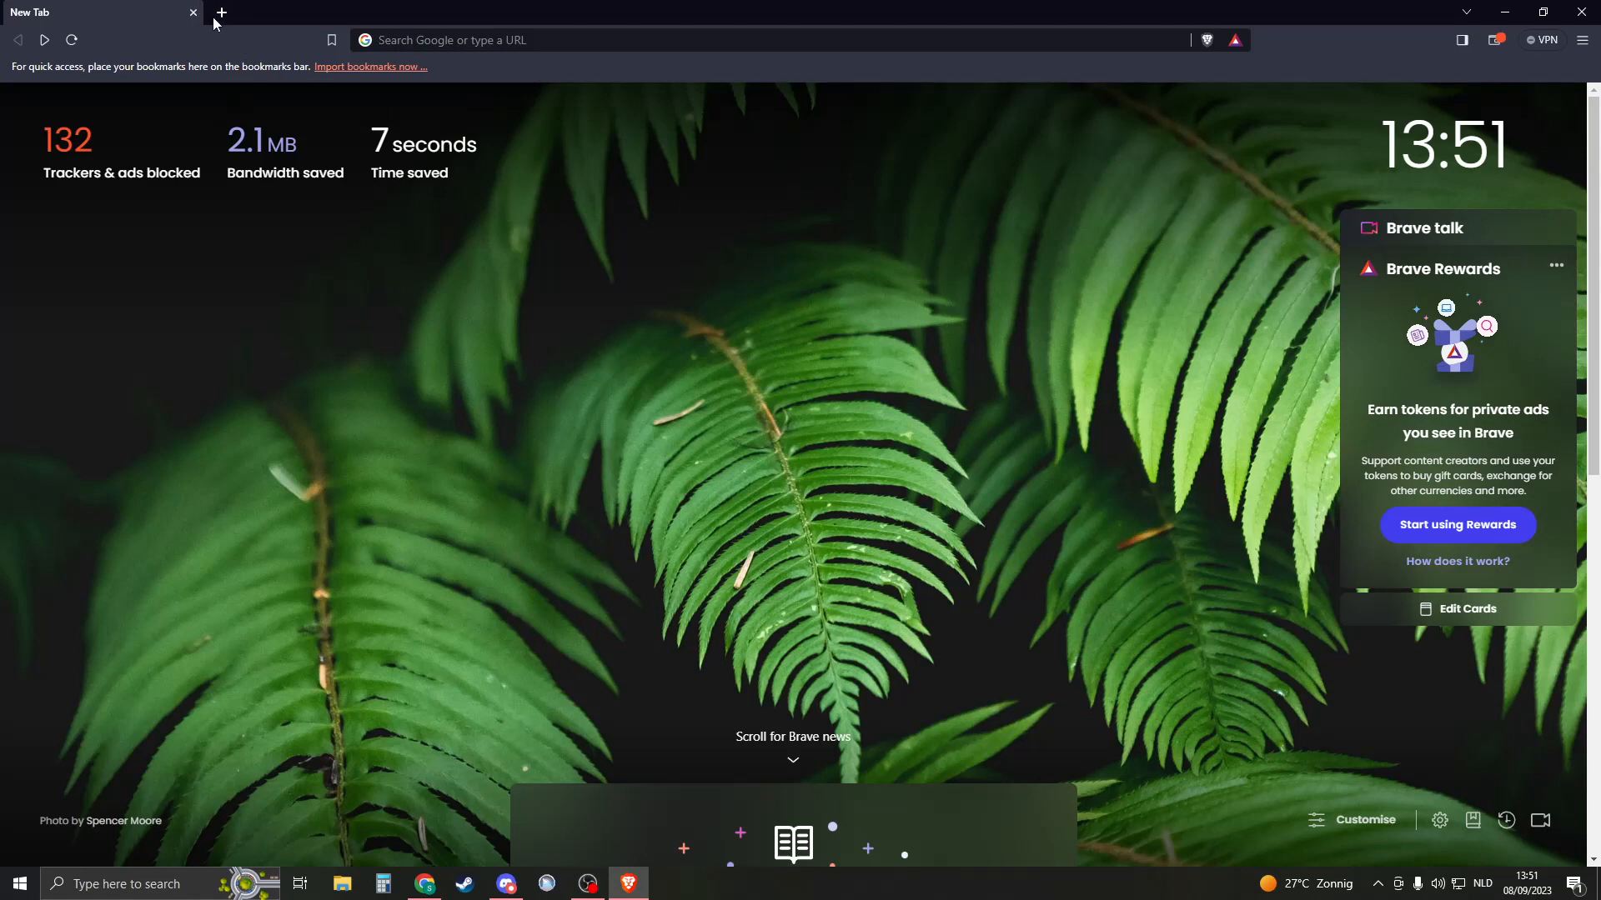
# Step: Search the web for youtube and land on the YouTube home page
pyautogui.click(464, 40)
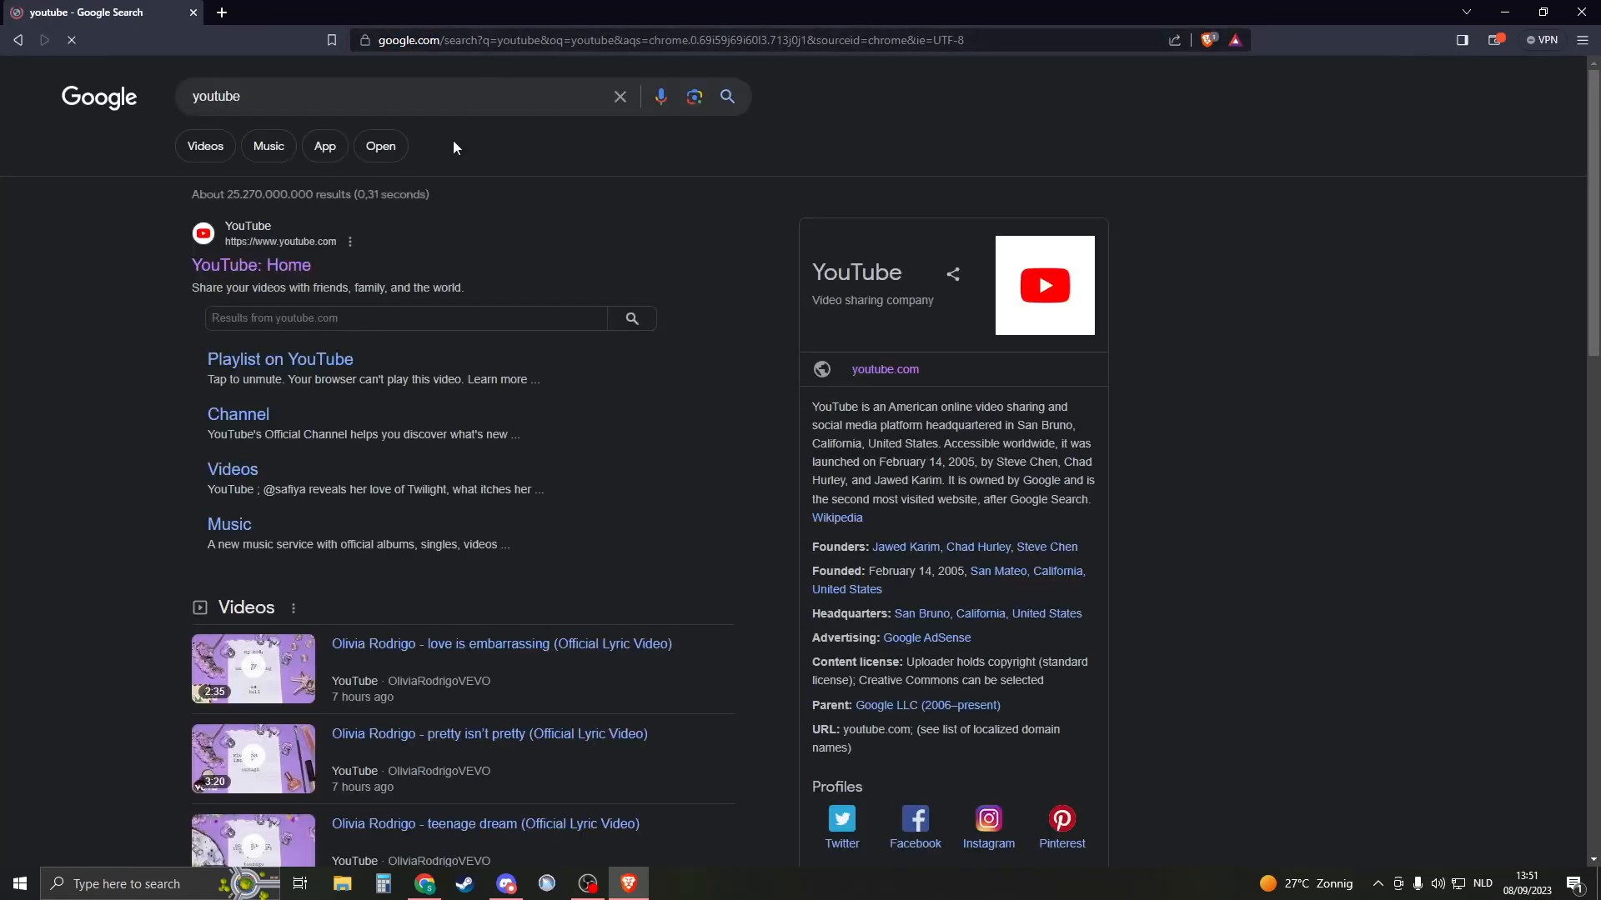
pyautogui.click(250, 265)
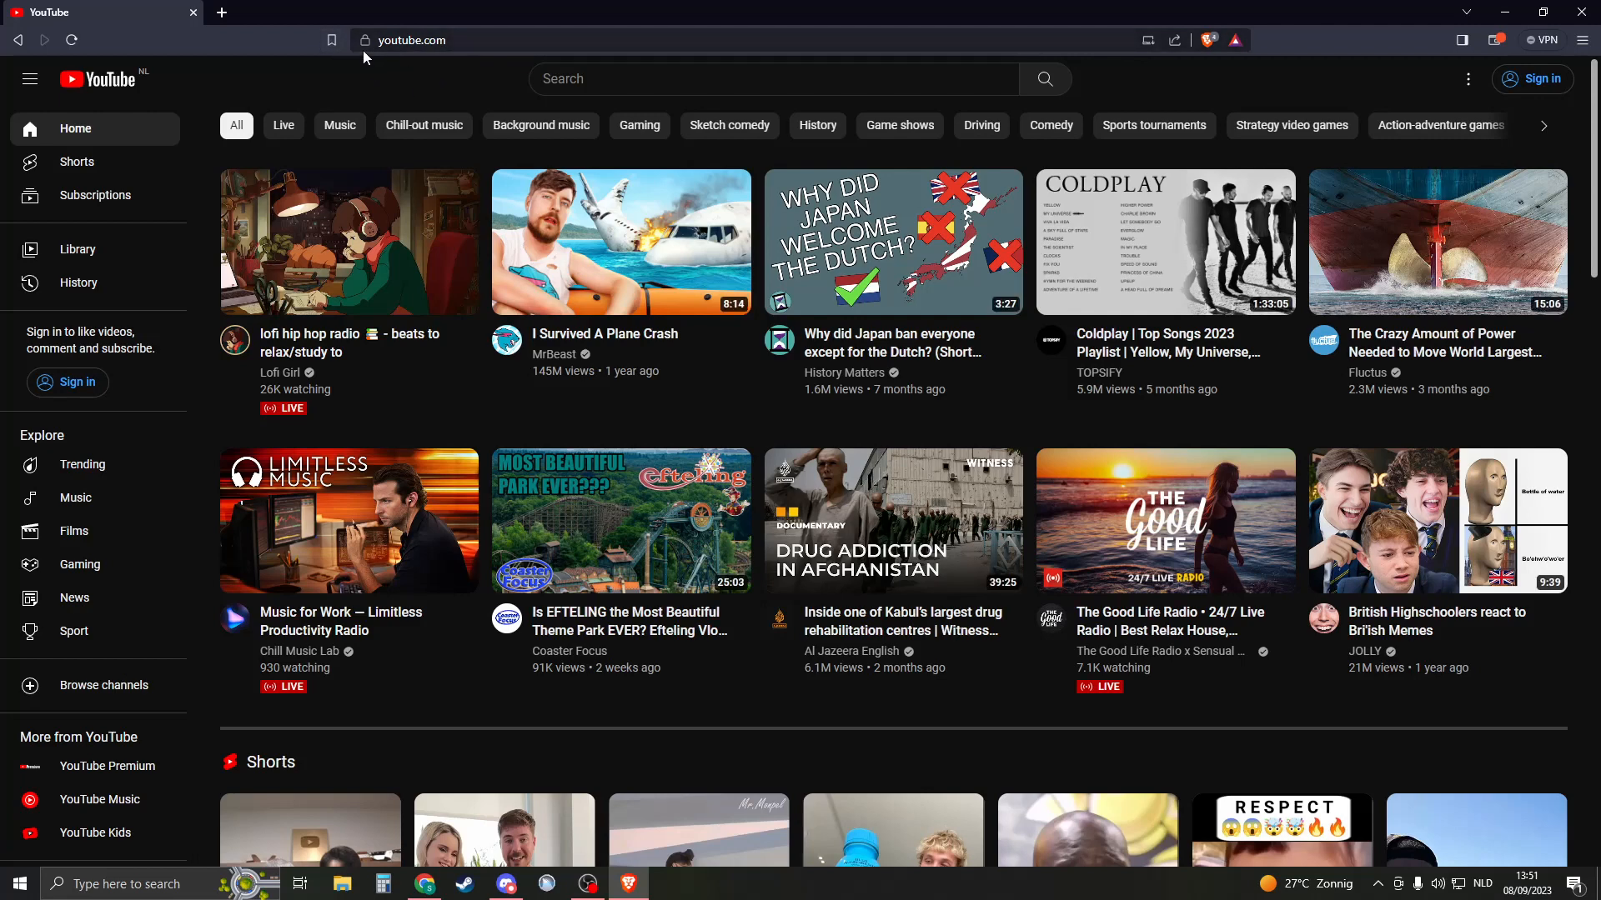
# Step: Bookmark the YouTube page as 'Youtube' and opt to choose another folder for it
pyautogui.click(330, 40)
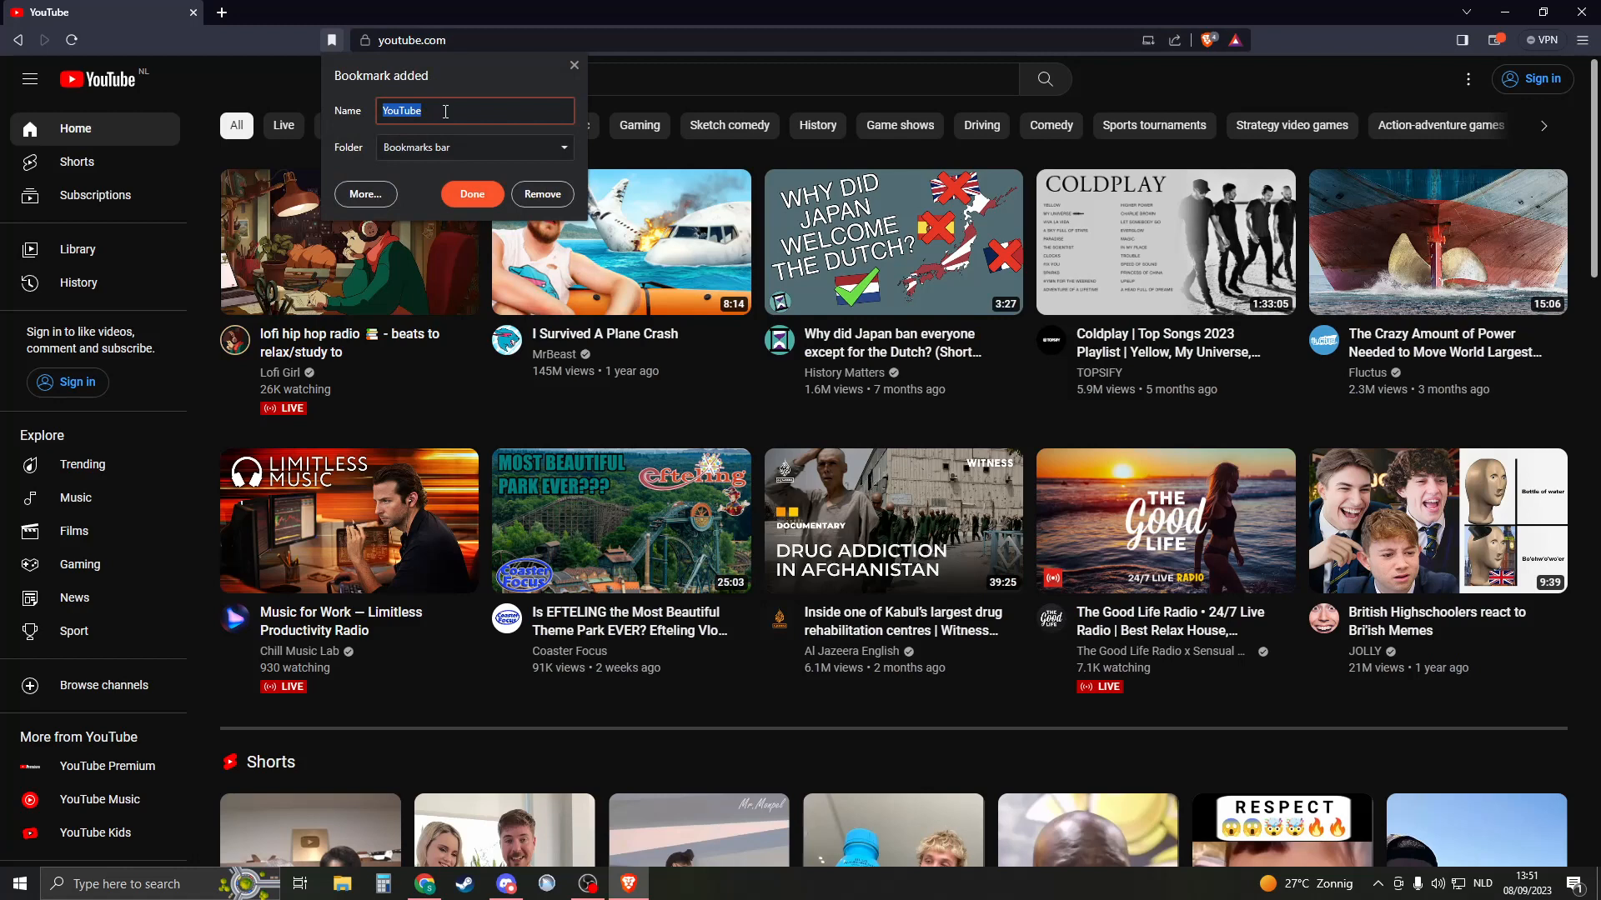
pyautogui.write('Youtube')
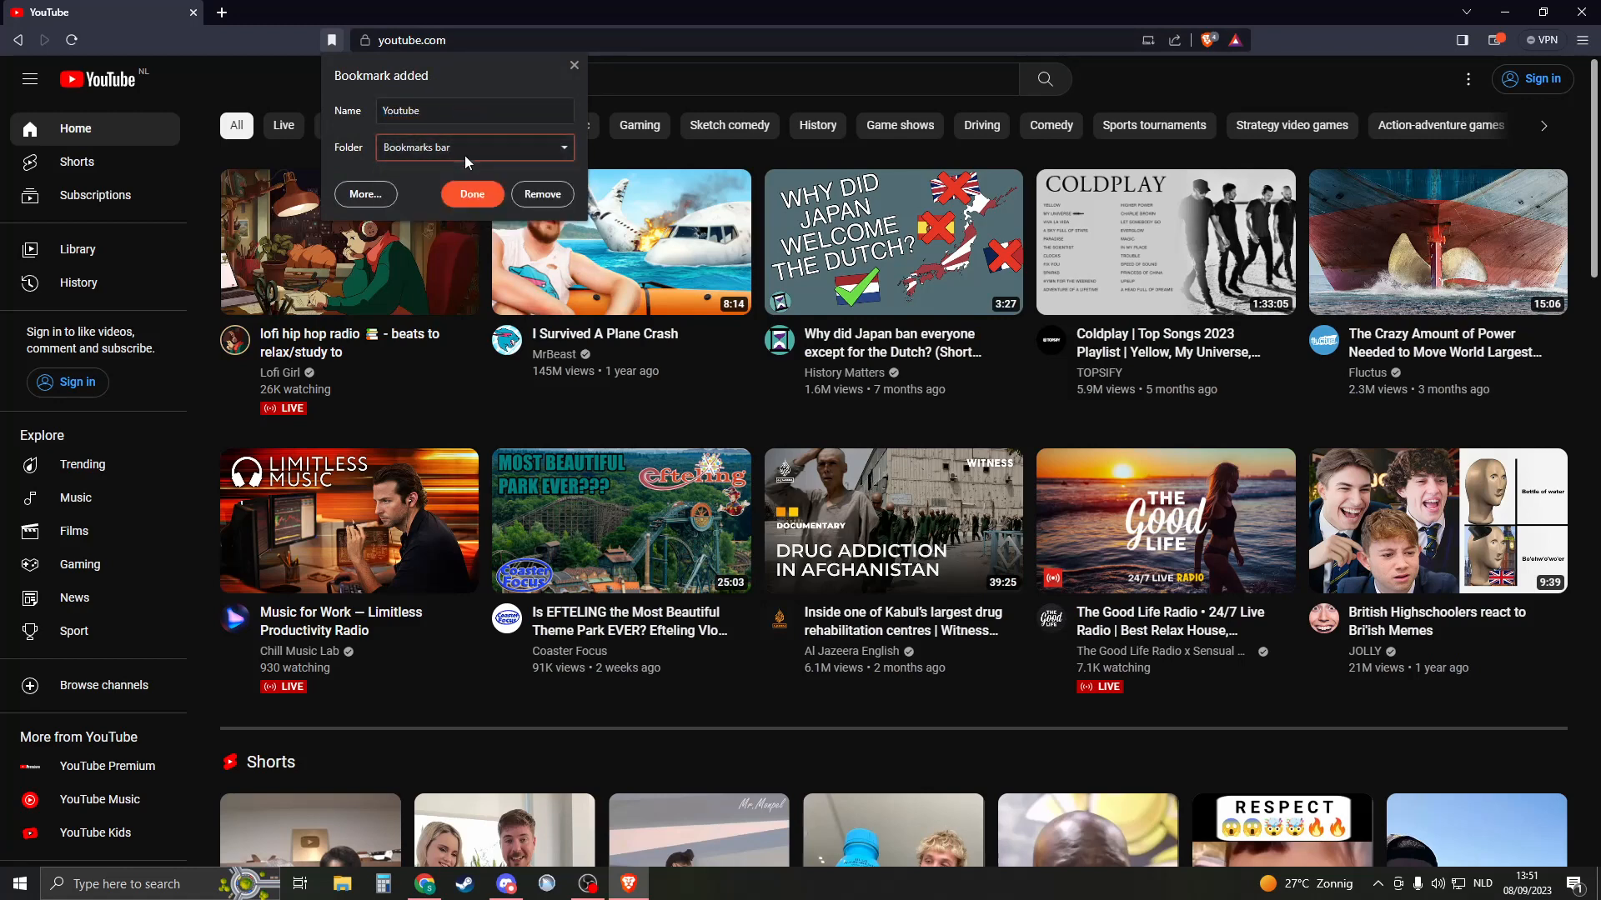
pyautogui.click(473, 147)
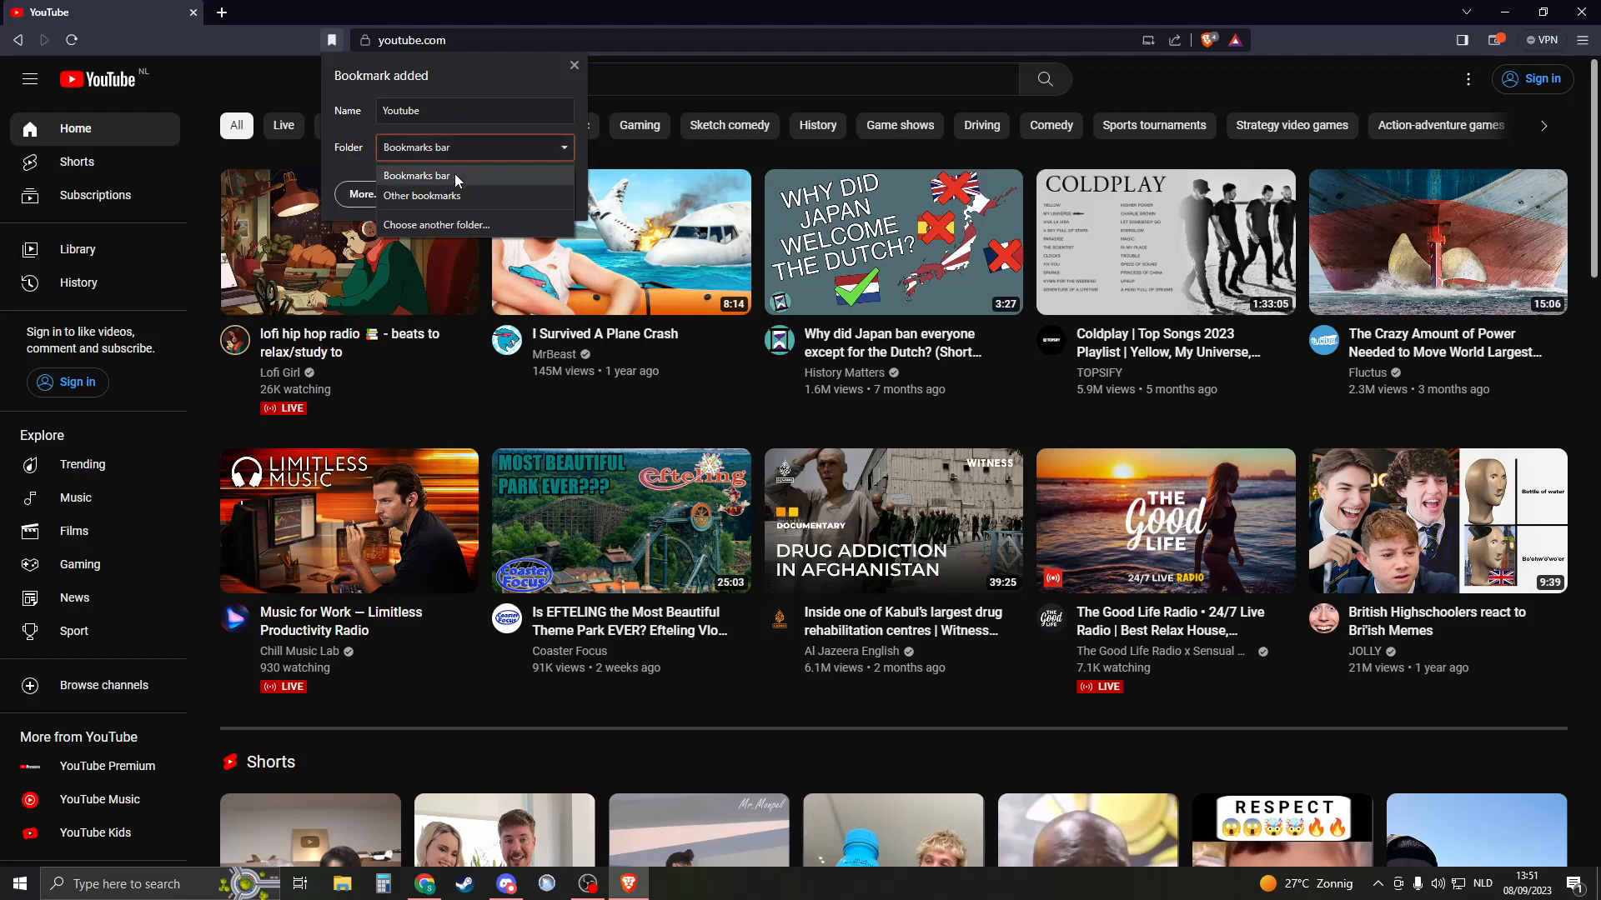
pyautogui.click(422, 195)
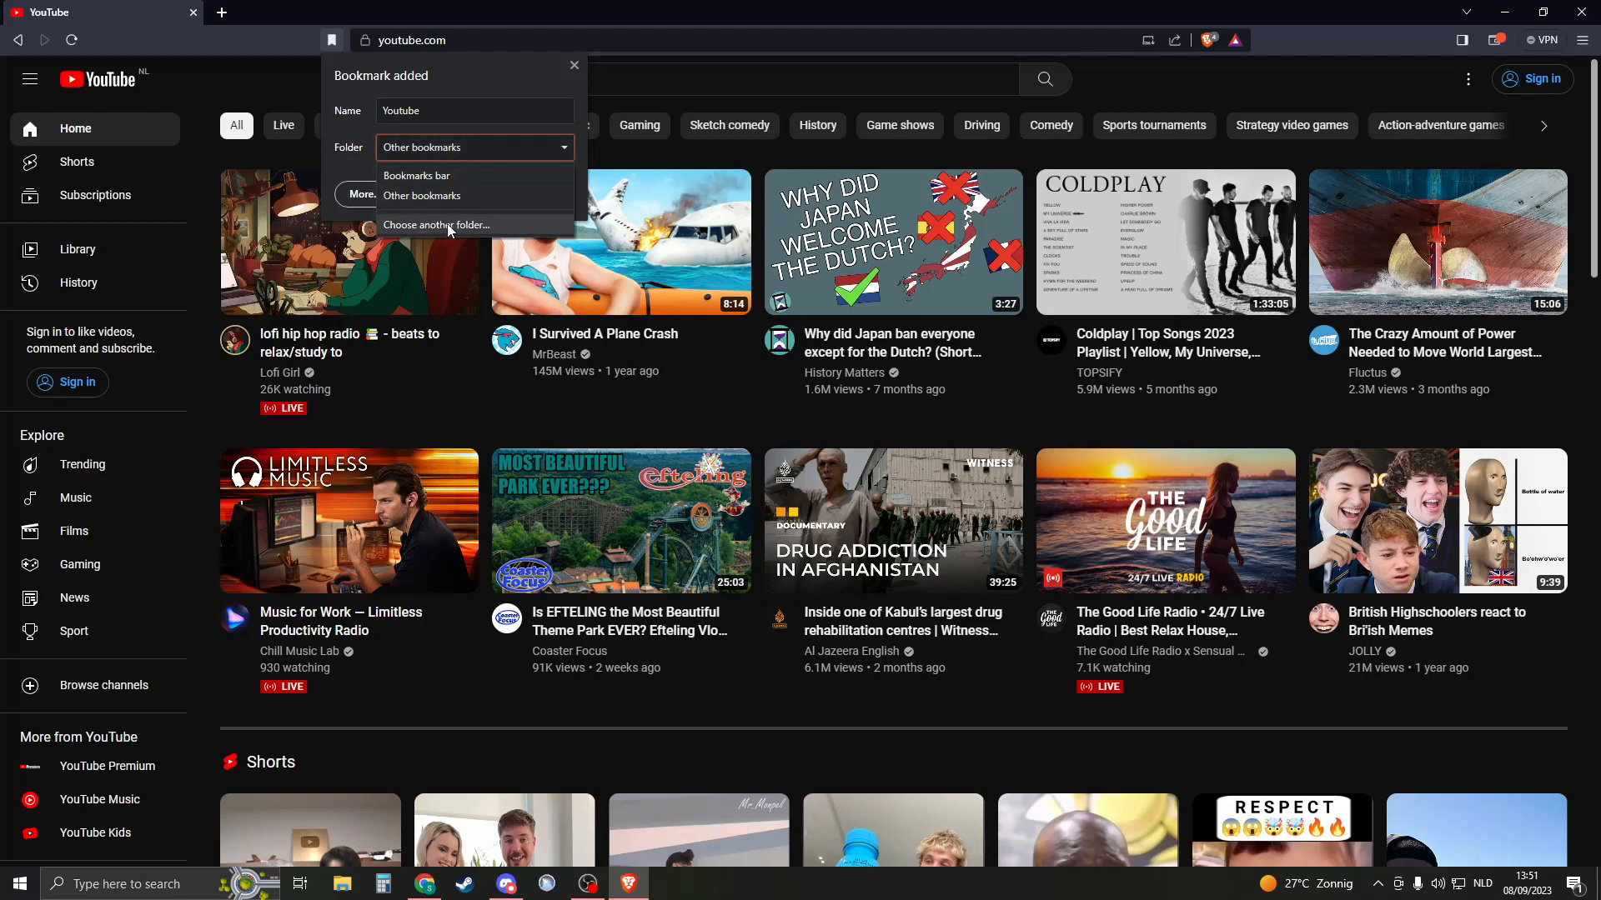
# Step: Create a 'Social Media' folder on the bookmarks bar and save the Youtube bookmark into it
pyautogui.click(435, 223)
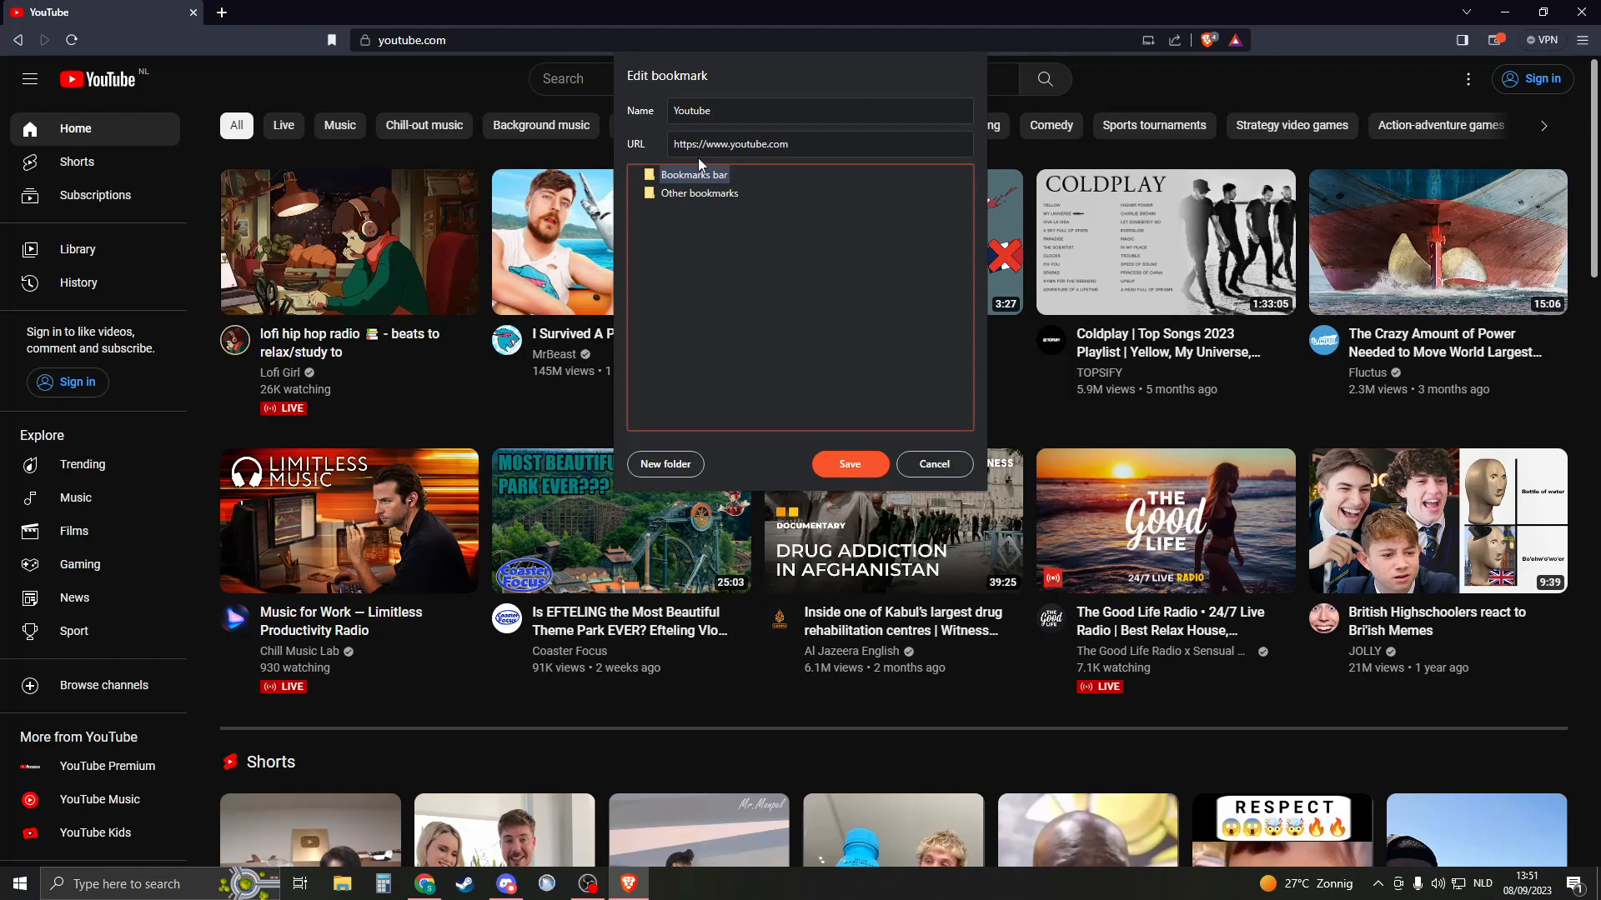
pyautogui.click(666, 463)
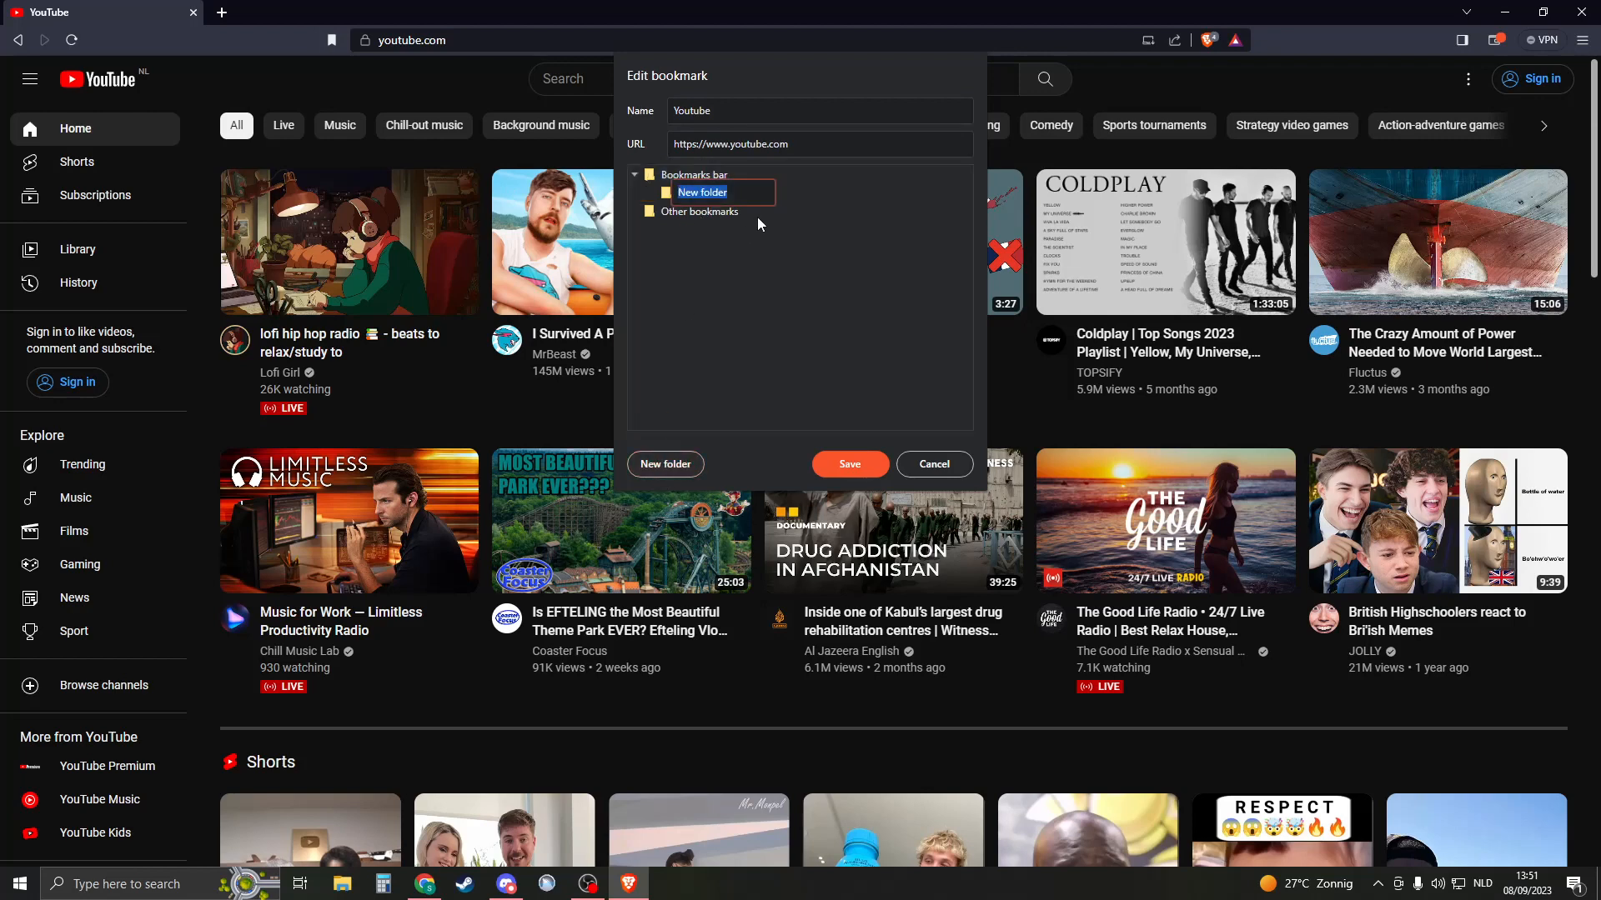
pyautogui.write('Social Media')
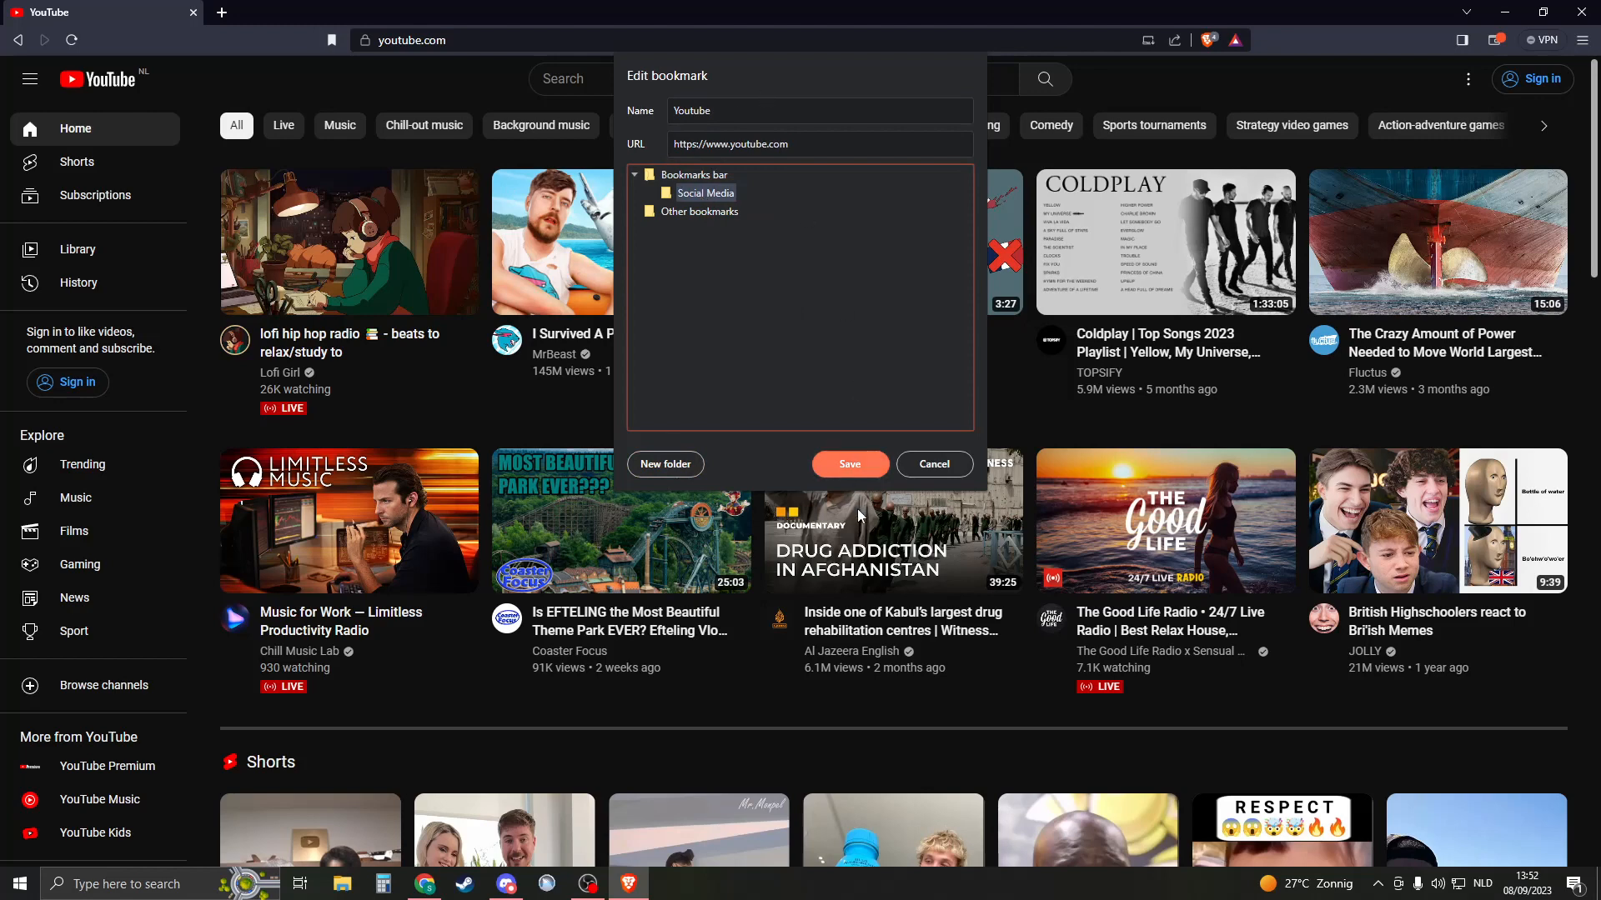
pyautogui.click(849, 463)
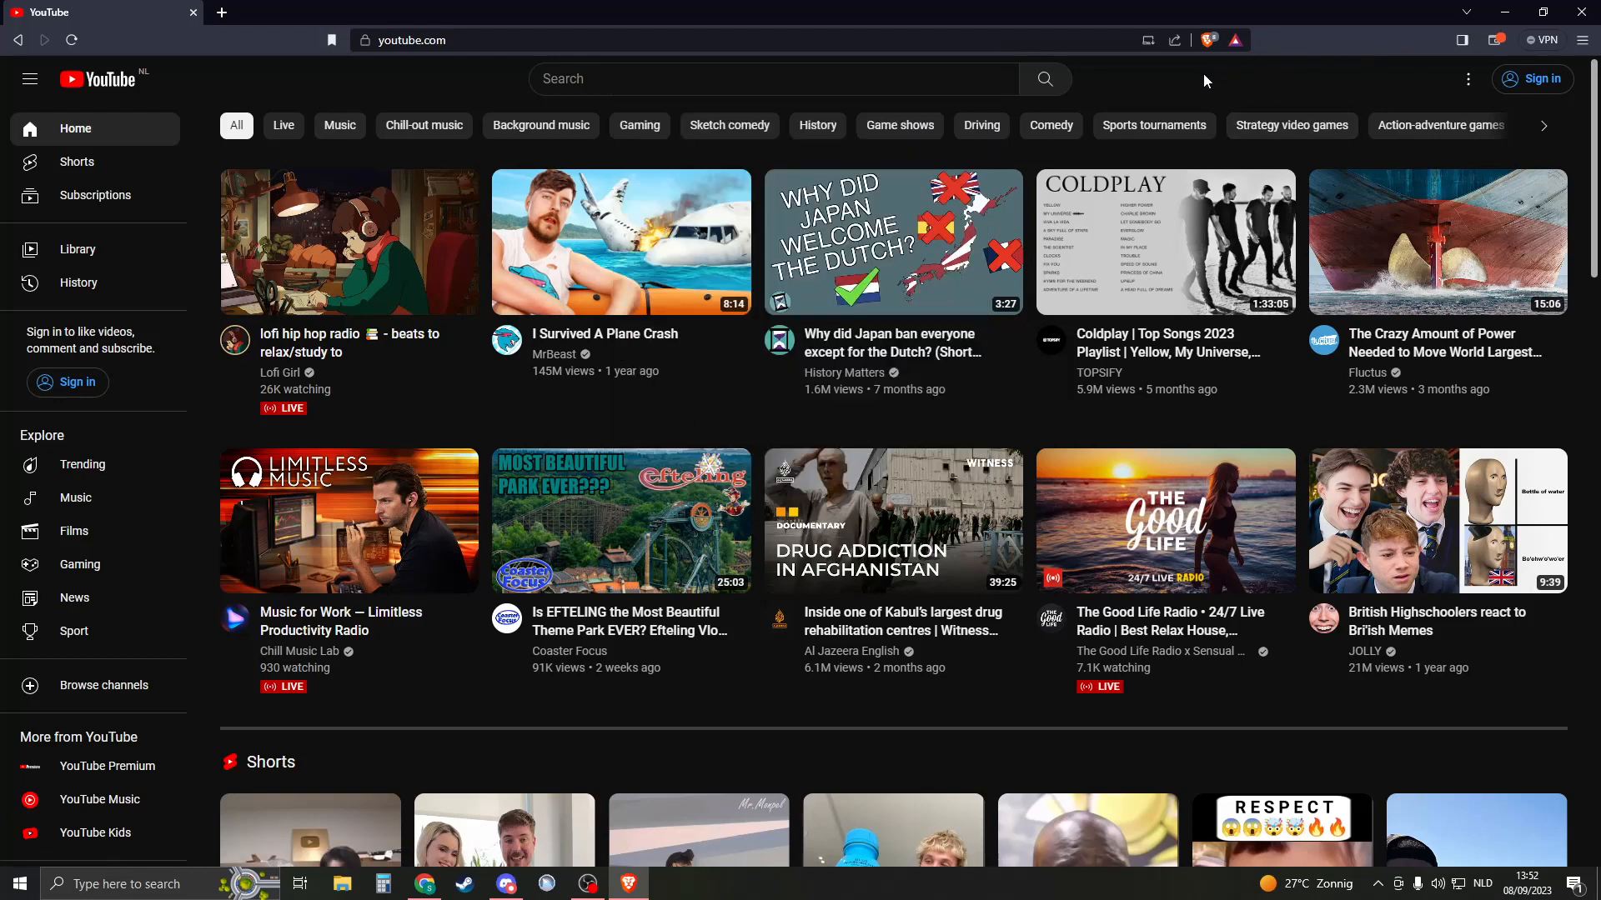
pyautogui.moveTo(220, 13)
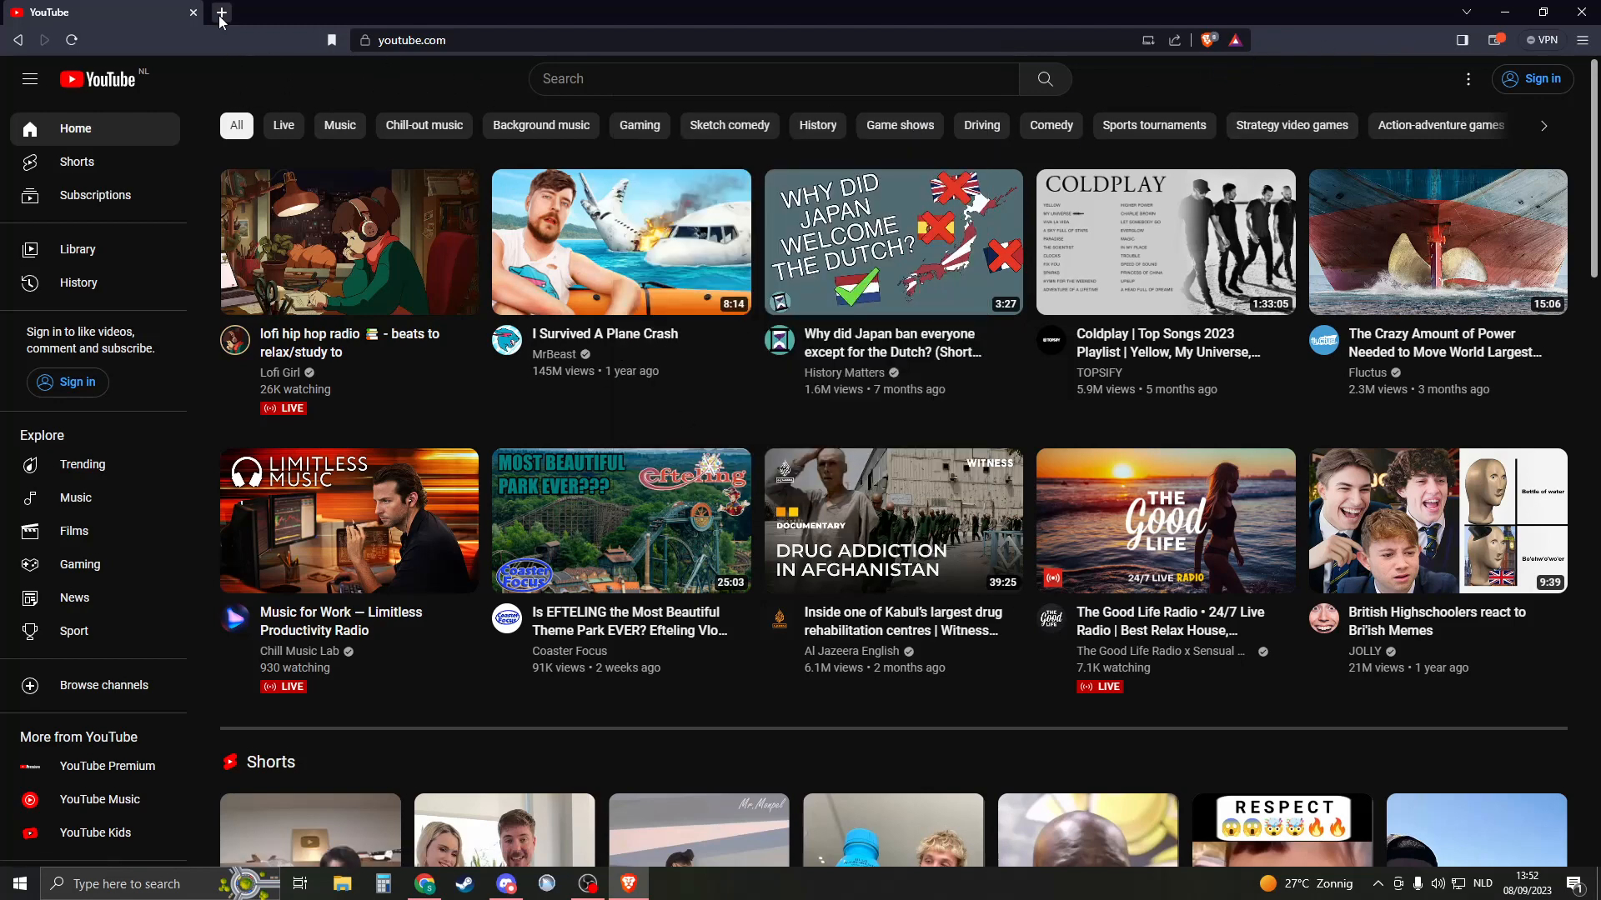
# Step: Add a new tab, return to YouTube, and set Show bookmarks bar to Always
pyautogui.click(220, 13)
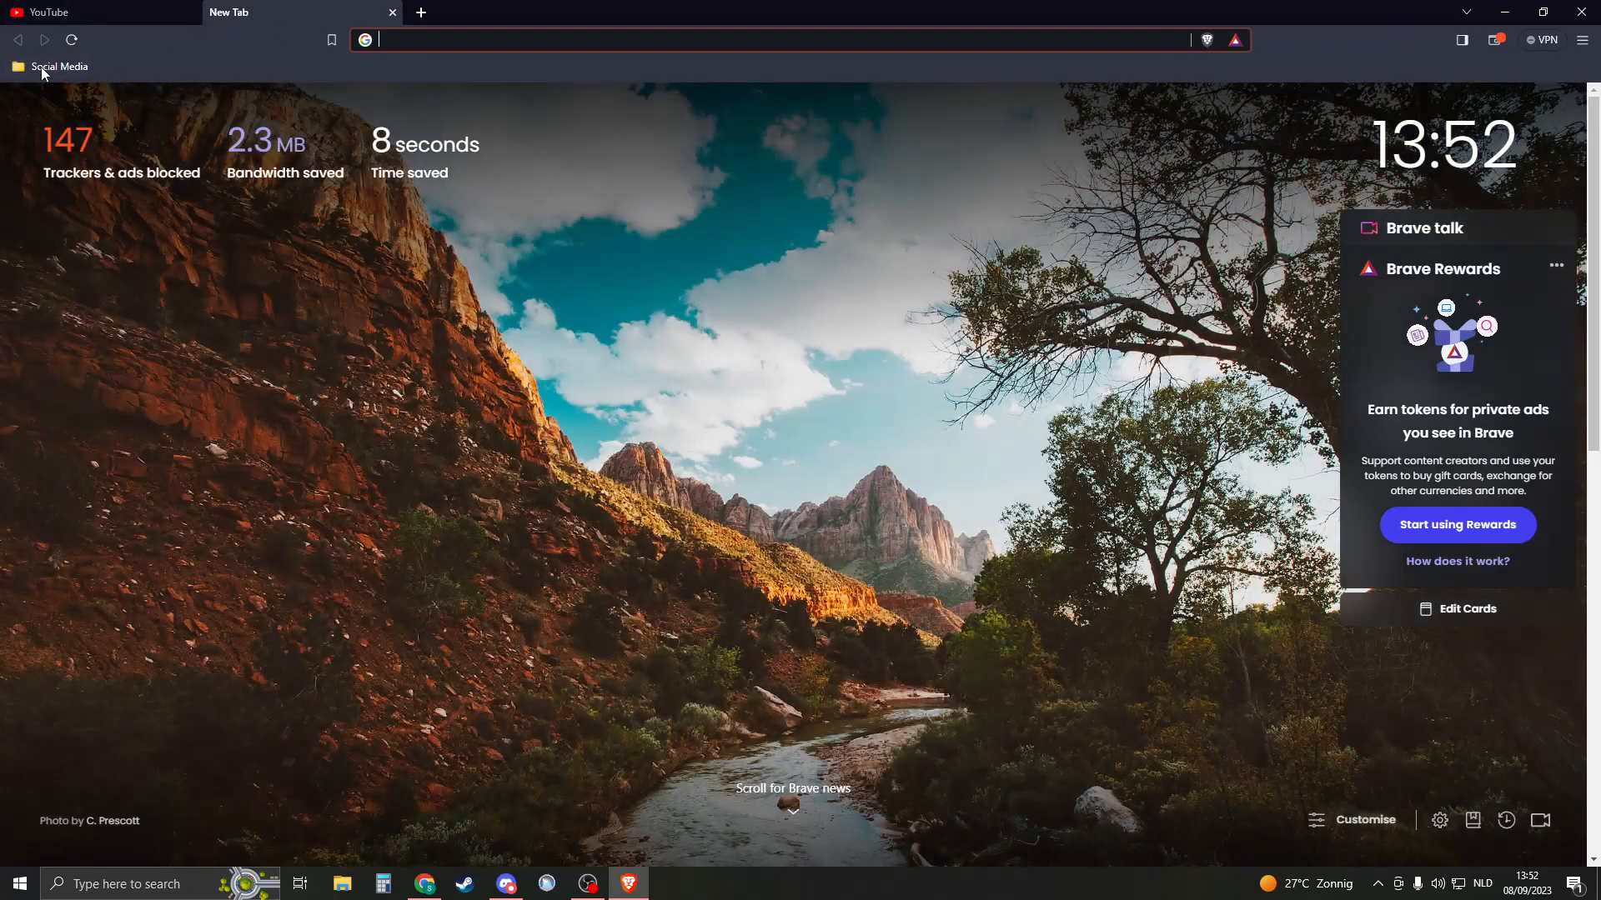
pyautogui.click(75, 11)
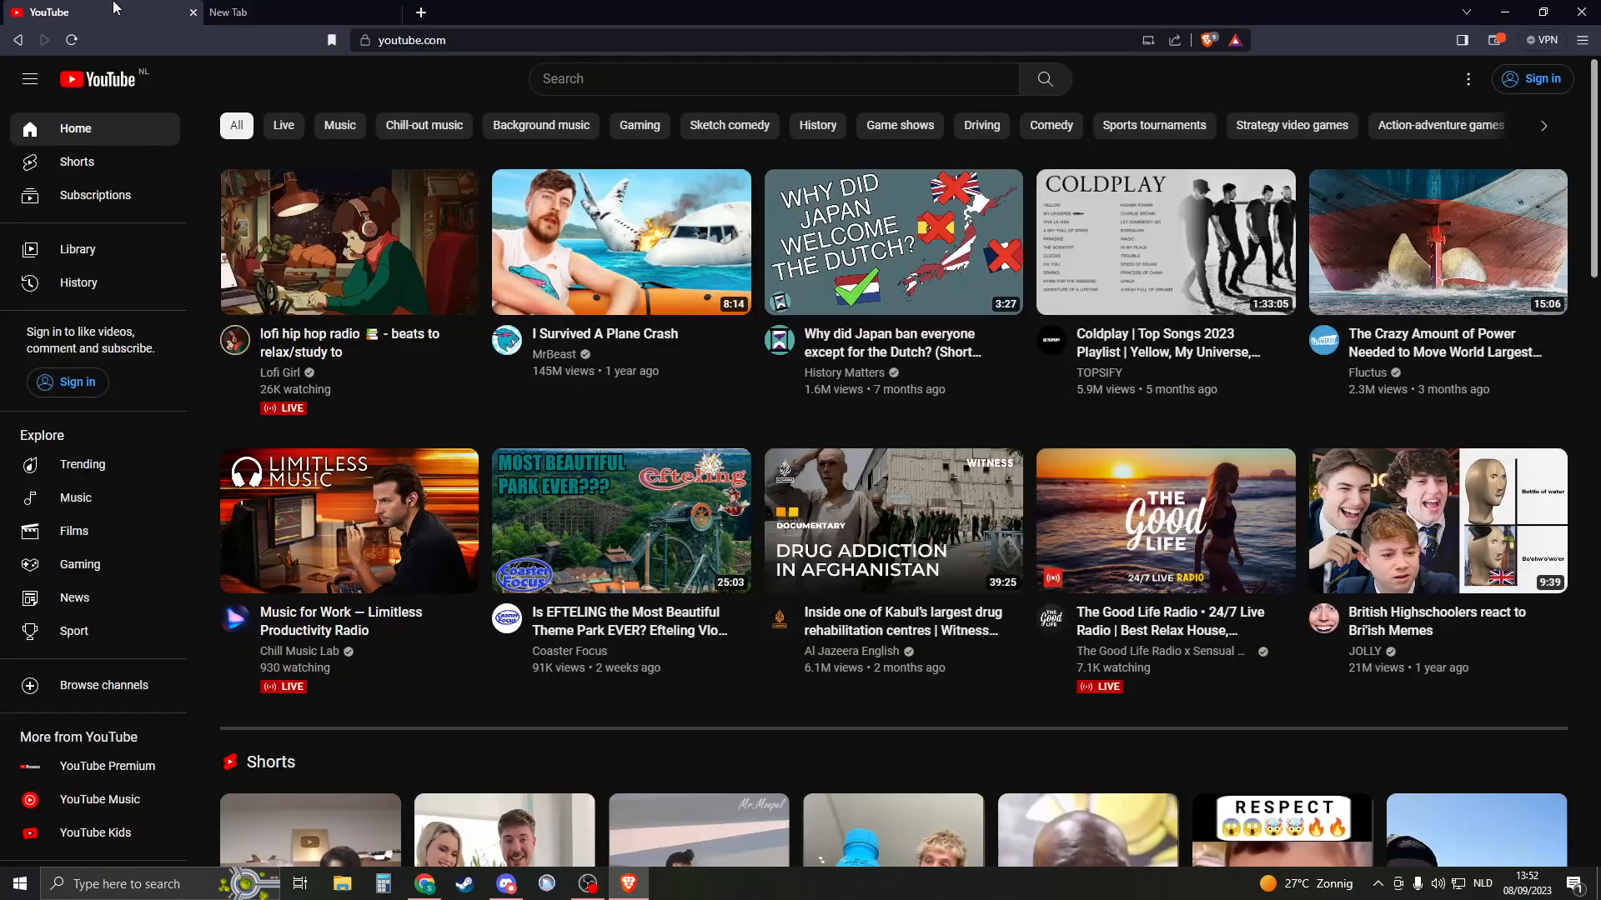
pyautogui.moveTo(1344, 56)
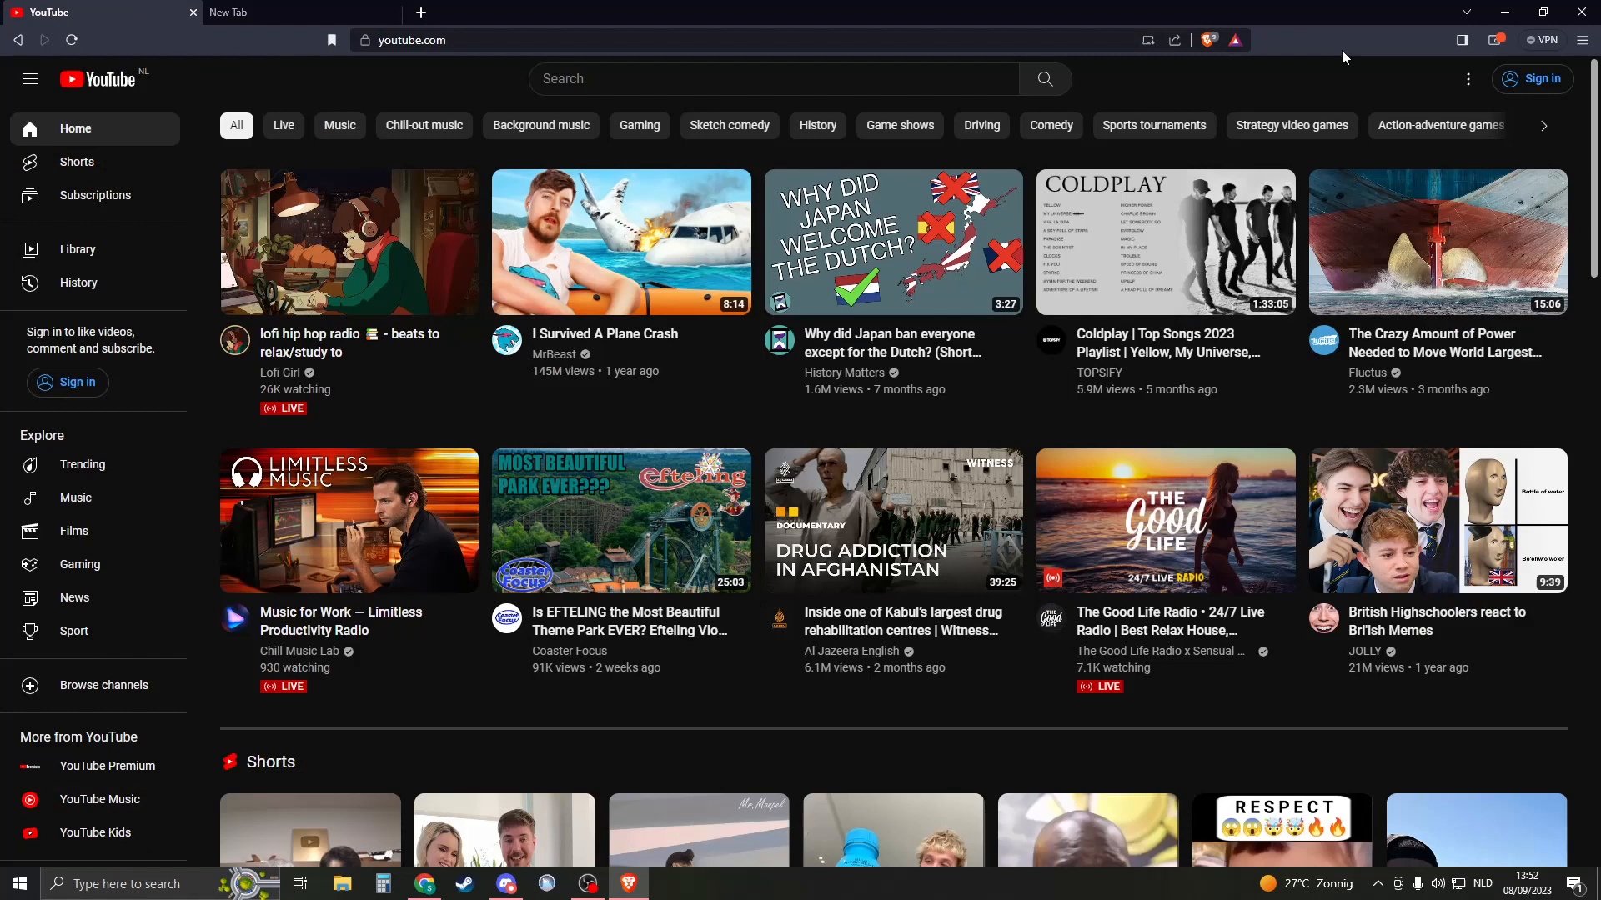
pyautogui.moveTo(1582, 40)
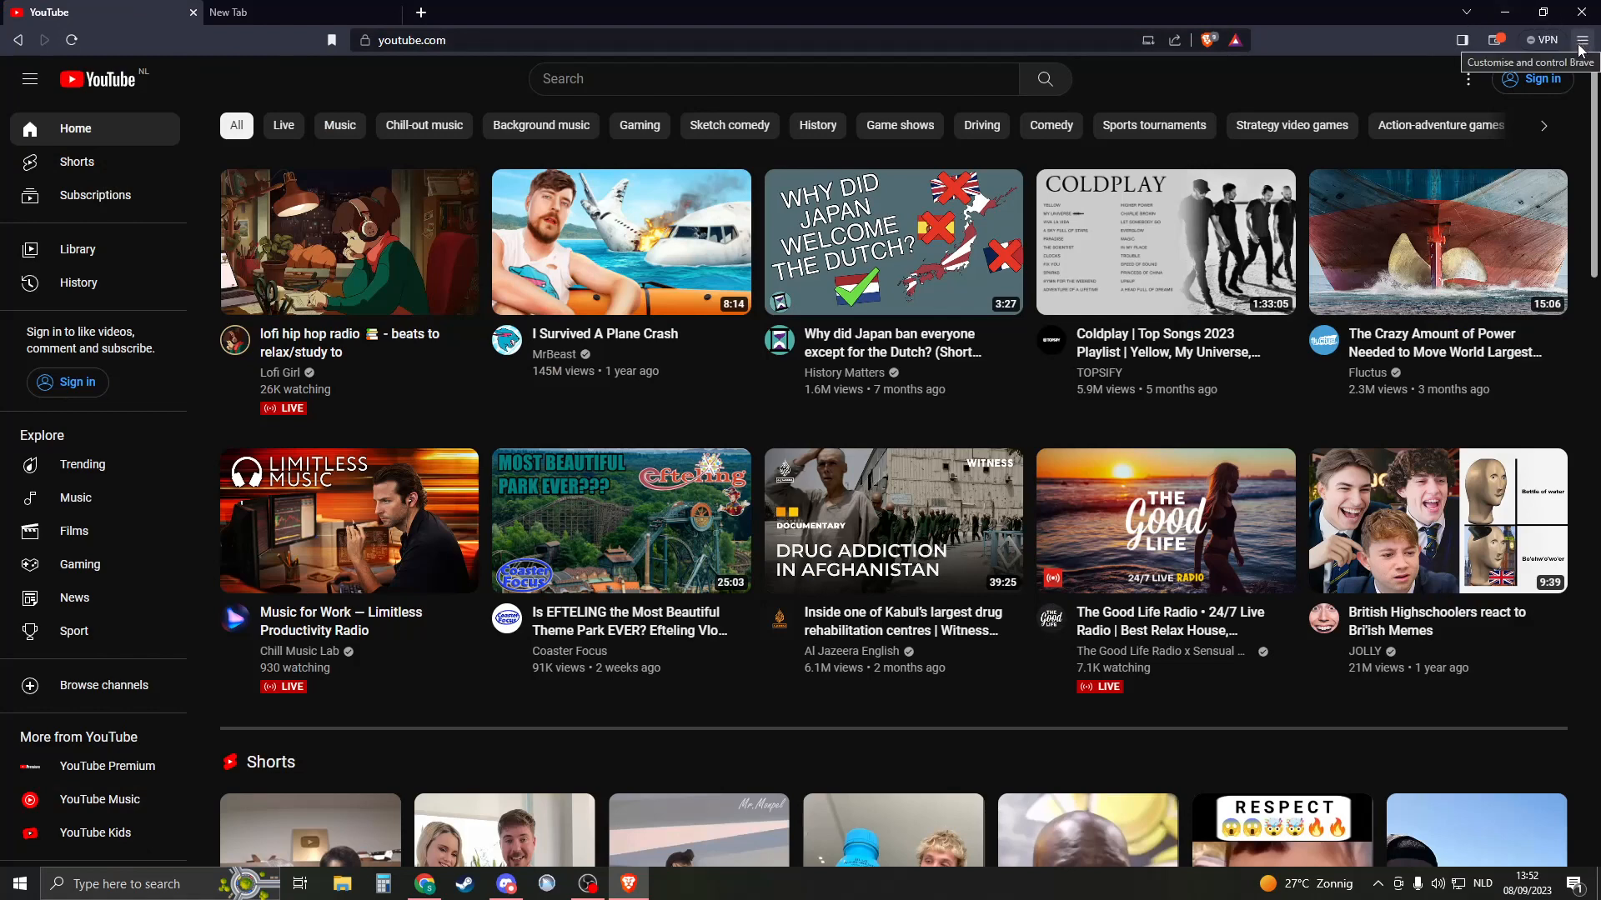
pyautogui.click(1584, 40)
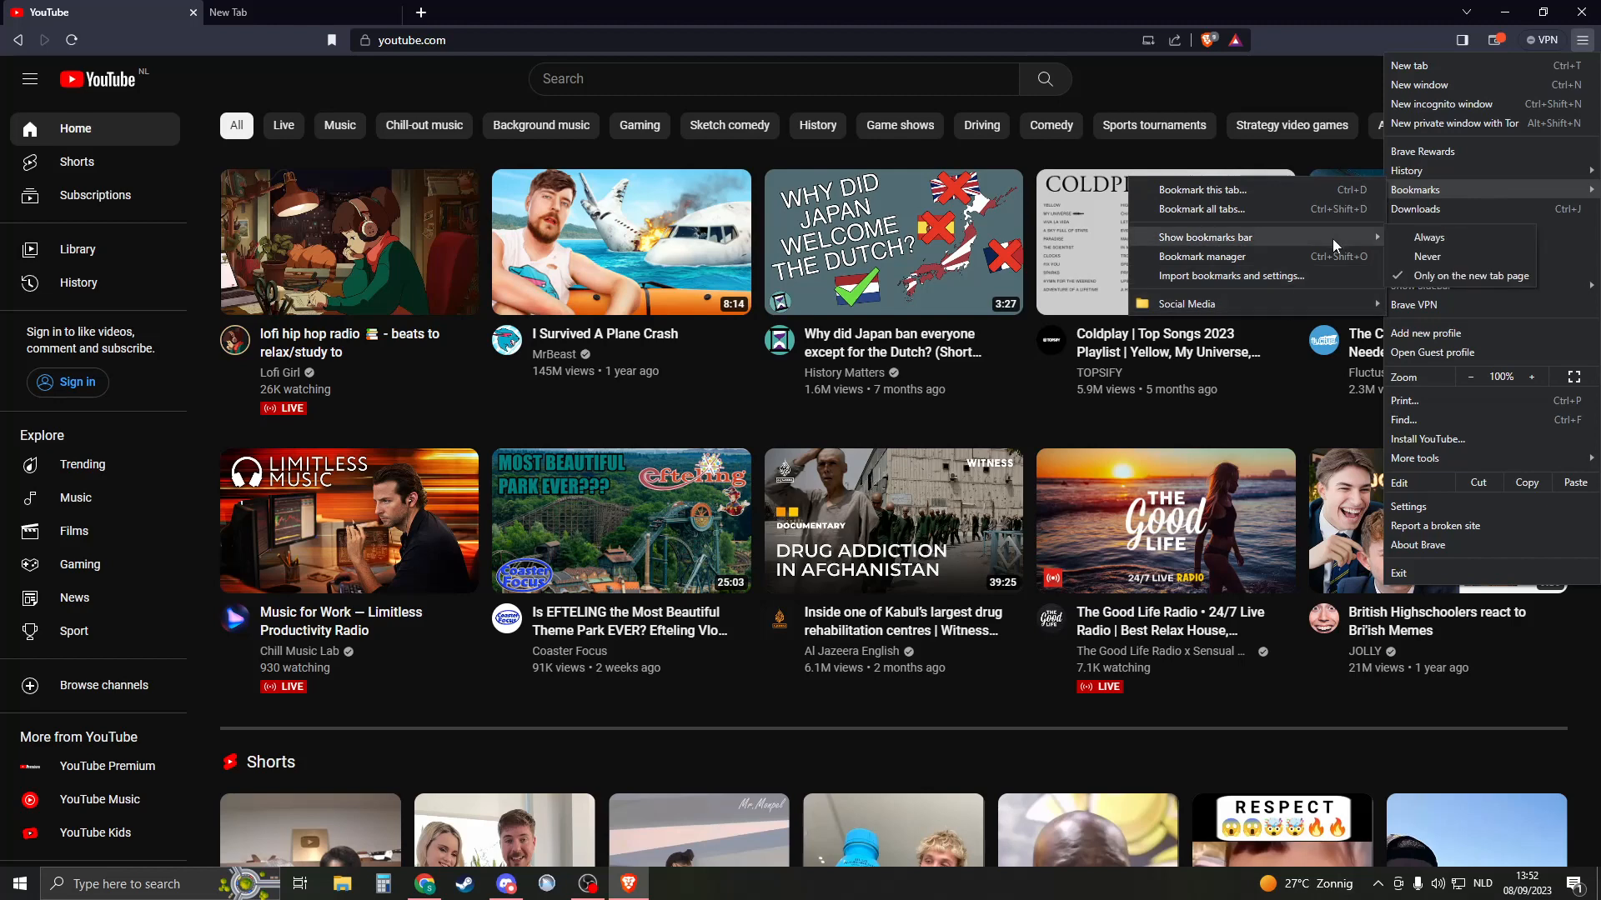
pyautogui.moveTo(1437, 243)
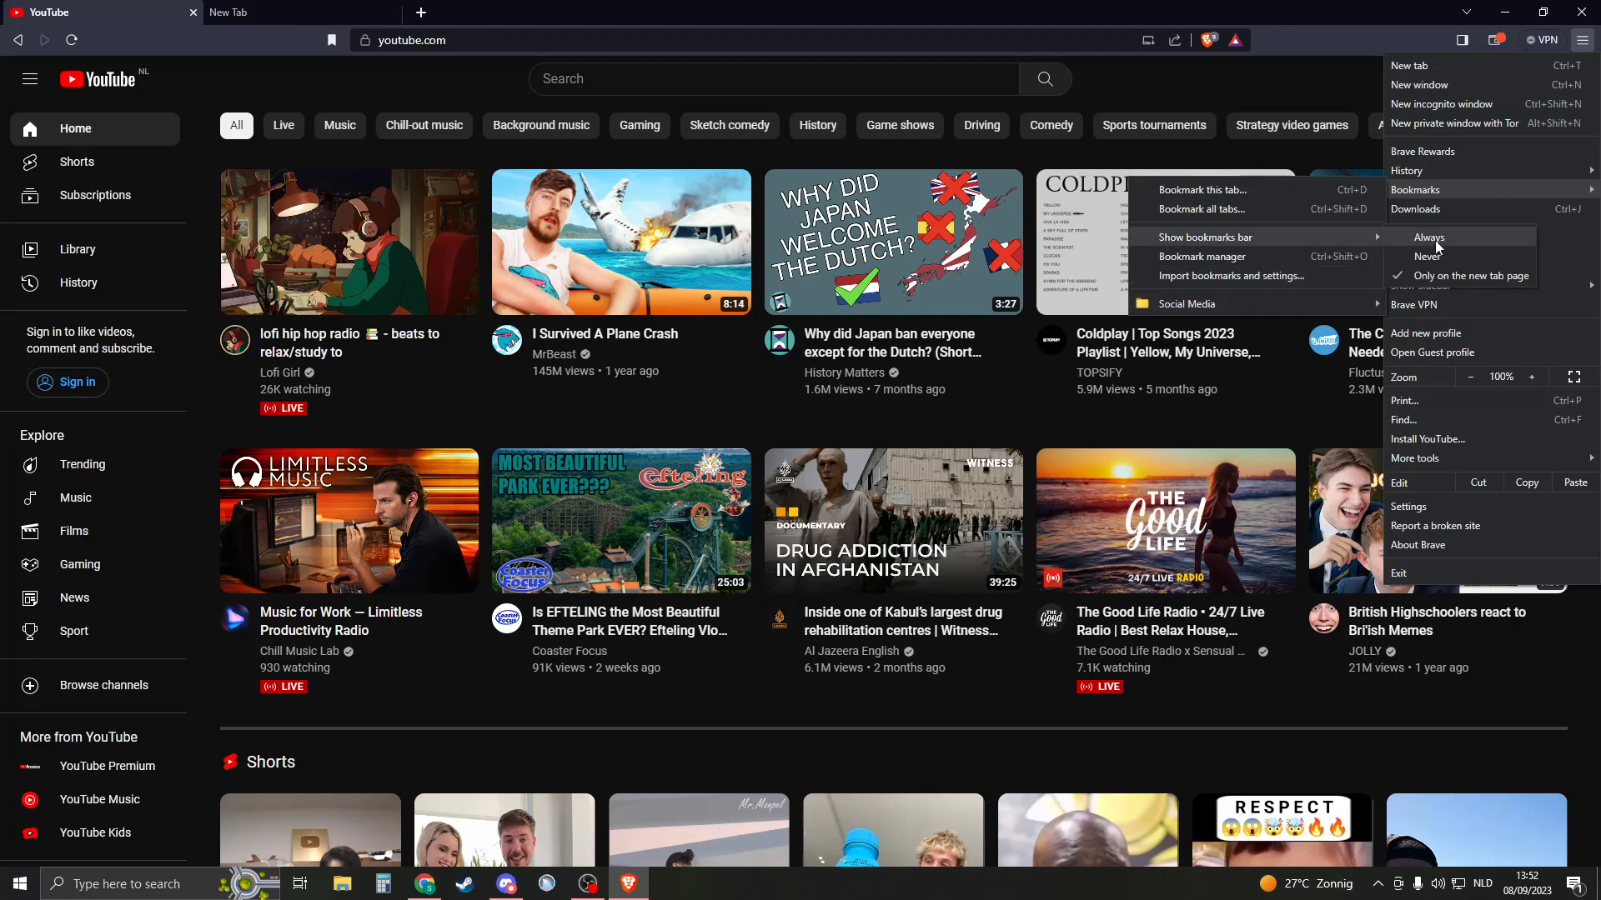
pyautogui.click(1429, 237)
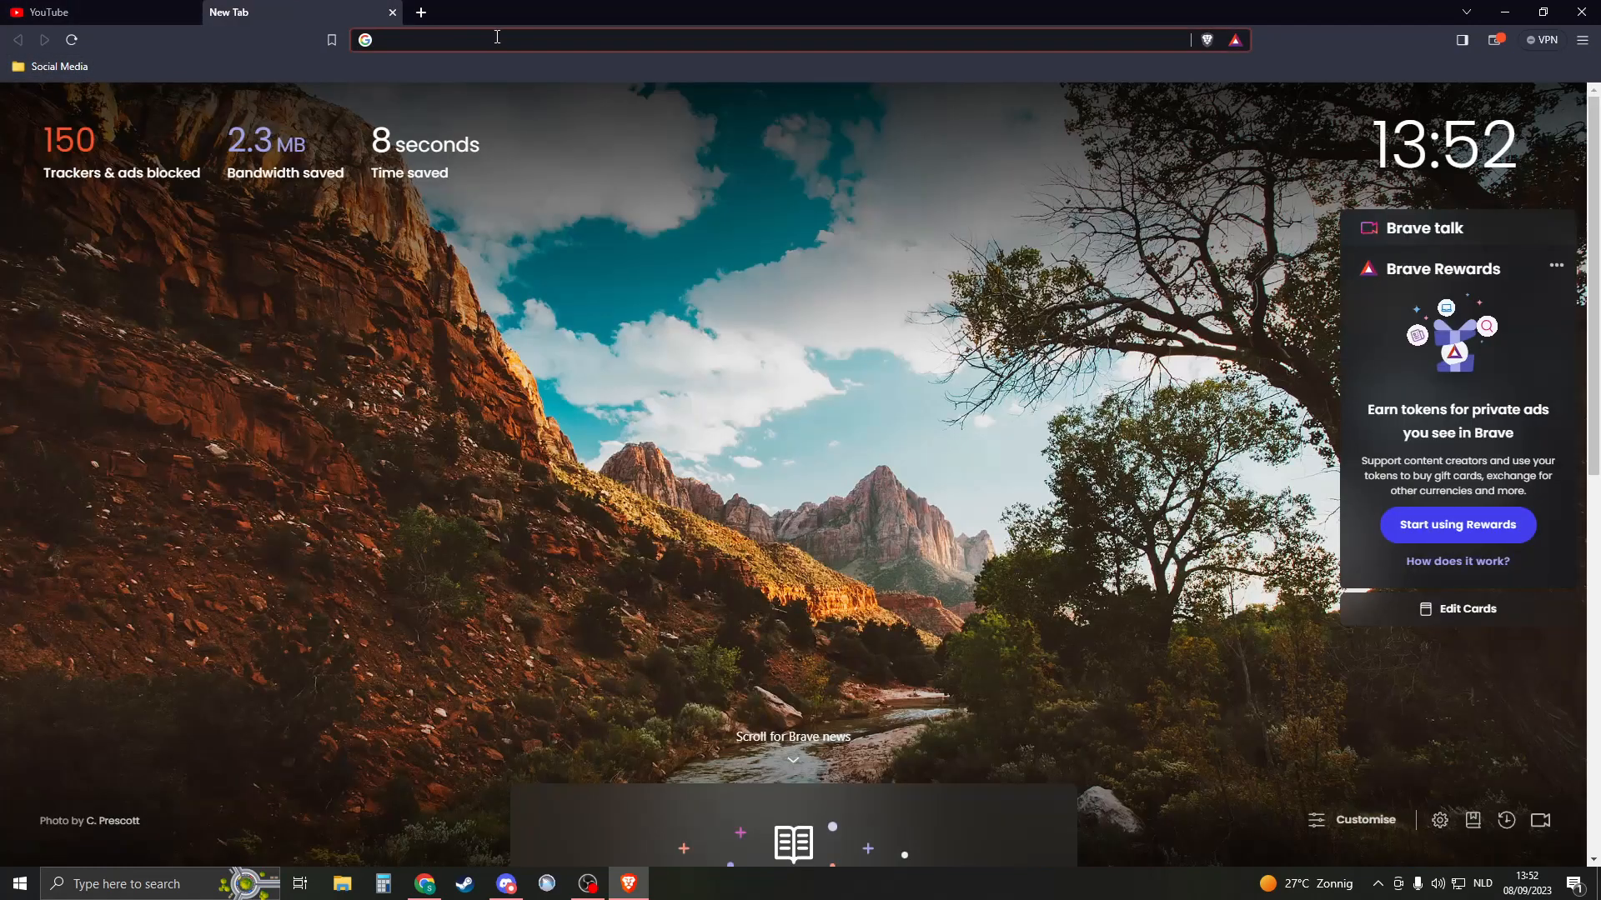
# Step: Load chess.com in the second tab and add more empty new tabs from the main menu
pyautogui.click(497, 38)
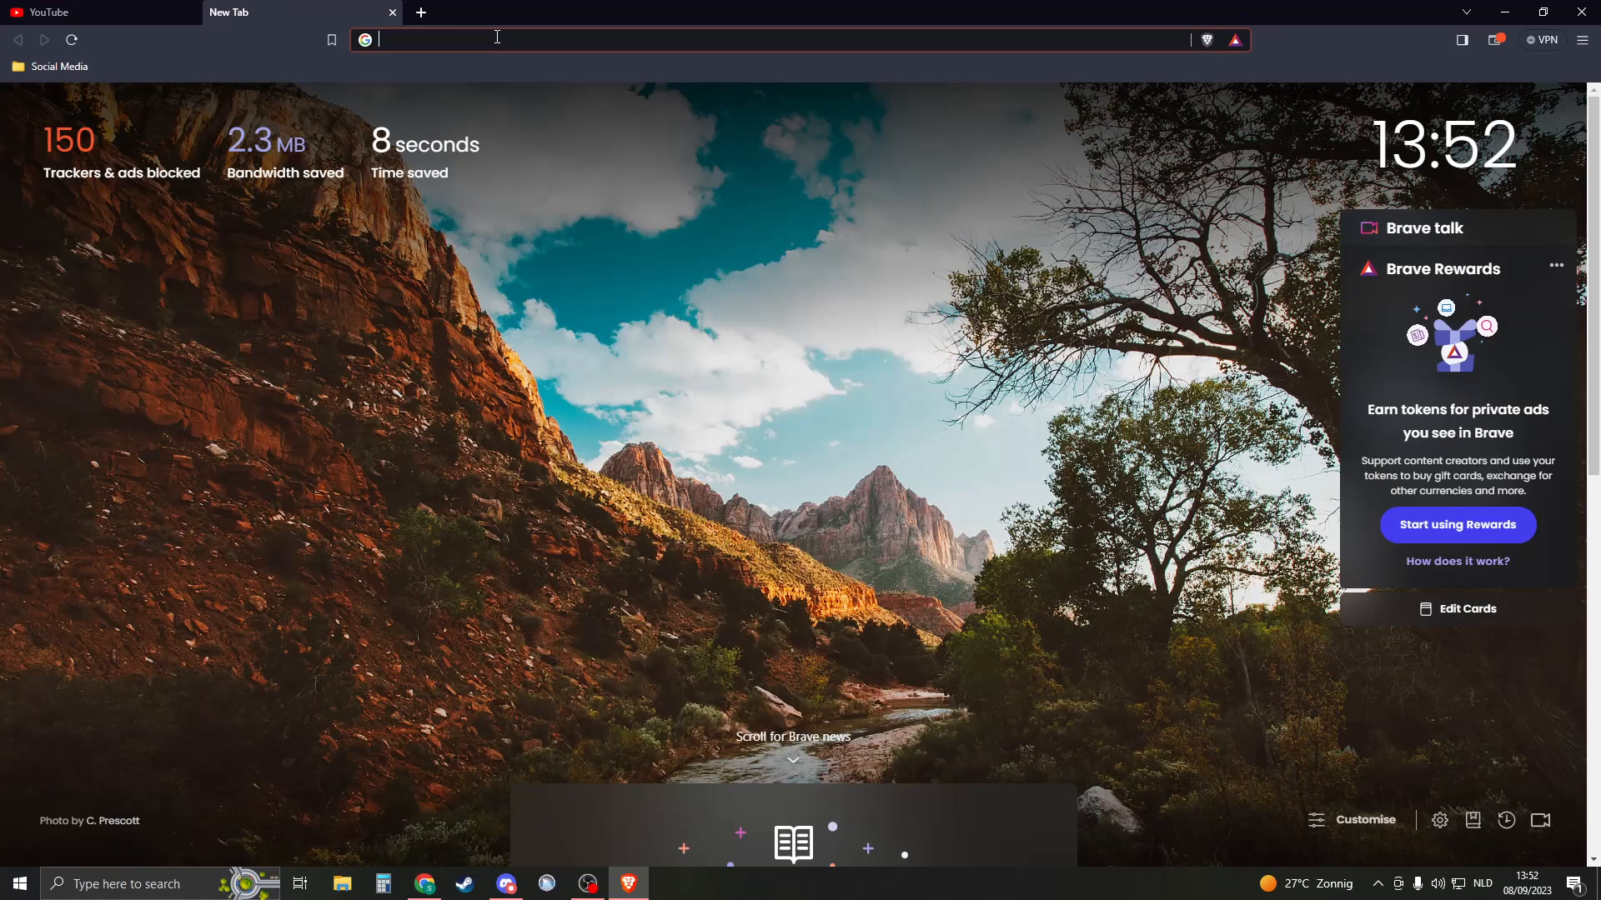
pyautogui.write('chess.com')
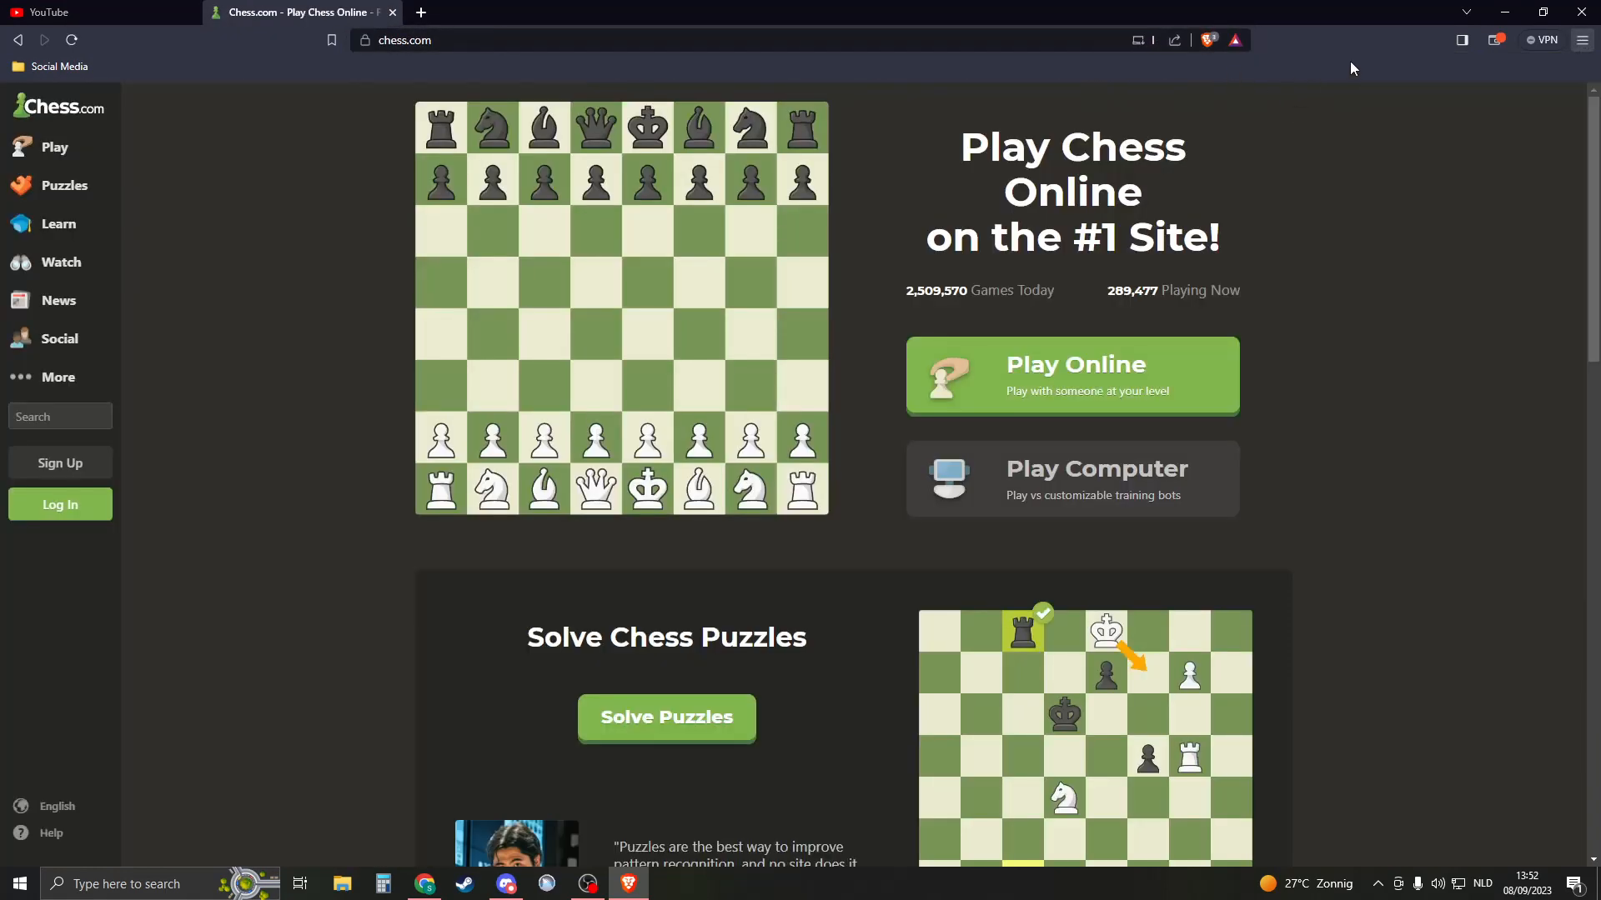
pyautogui.click(1581, 40)
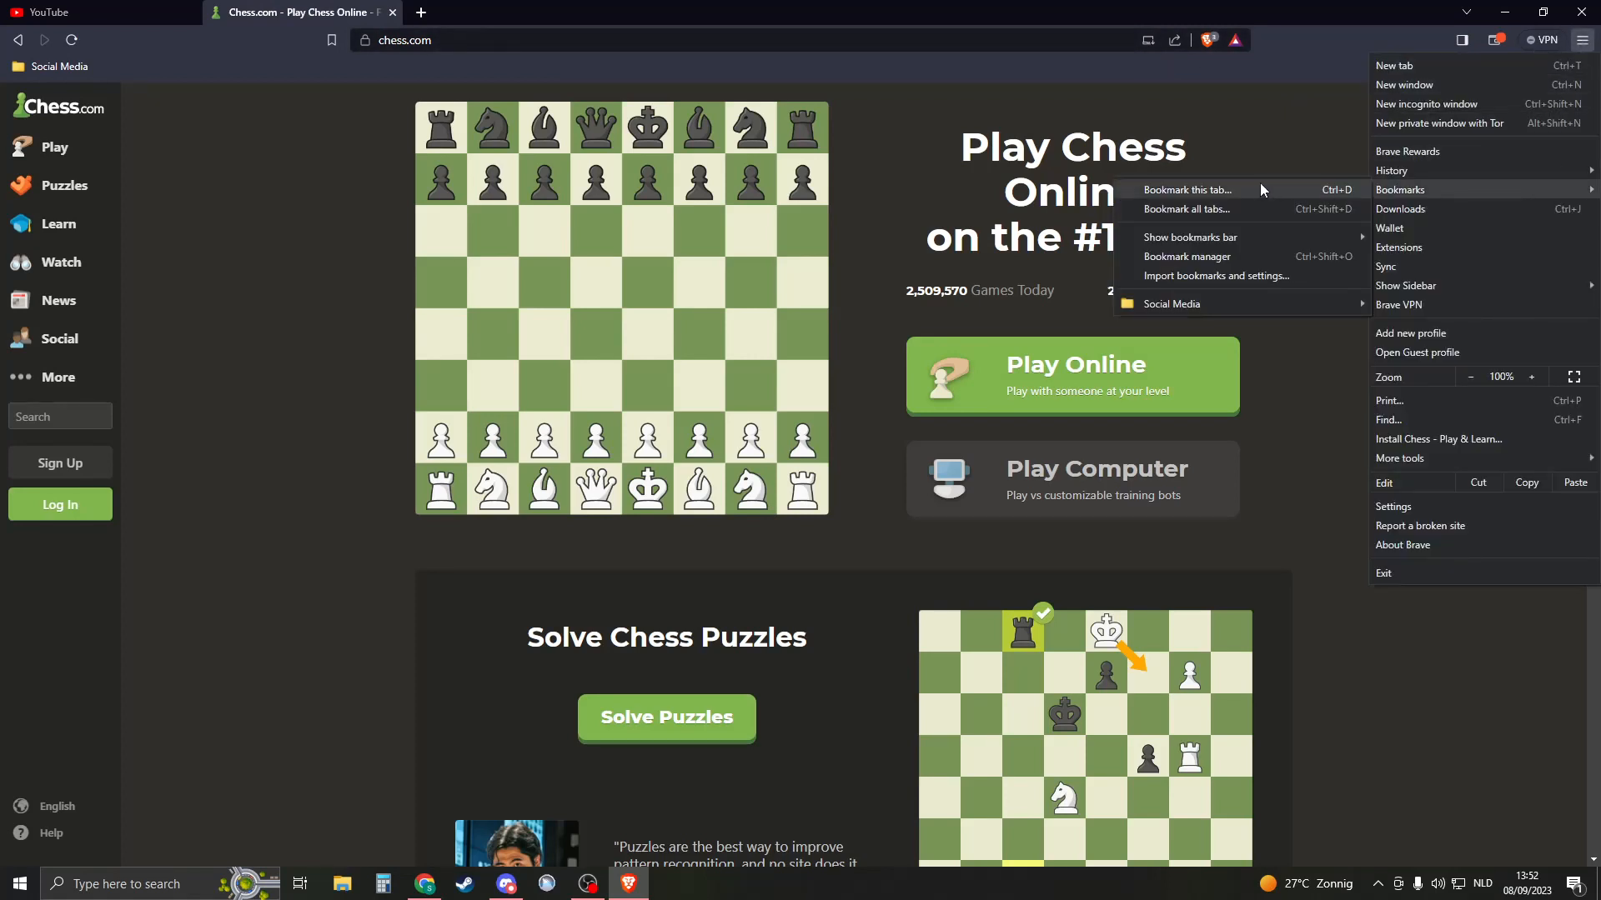
pyautogui.click(1394, 65)
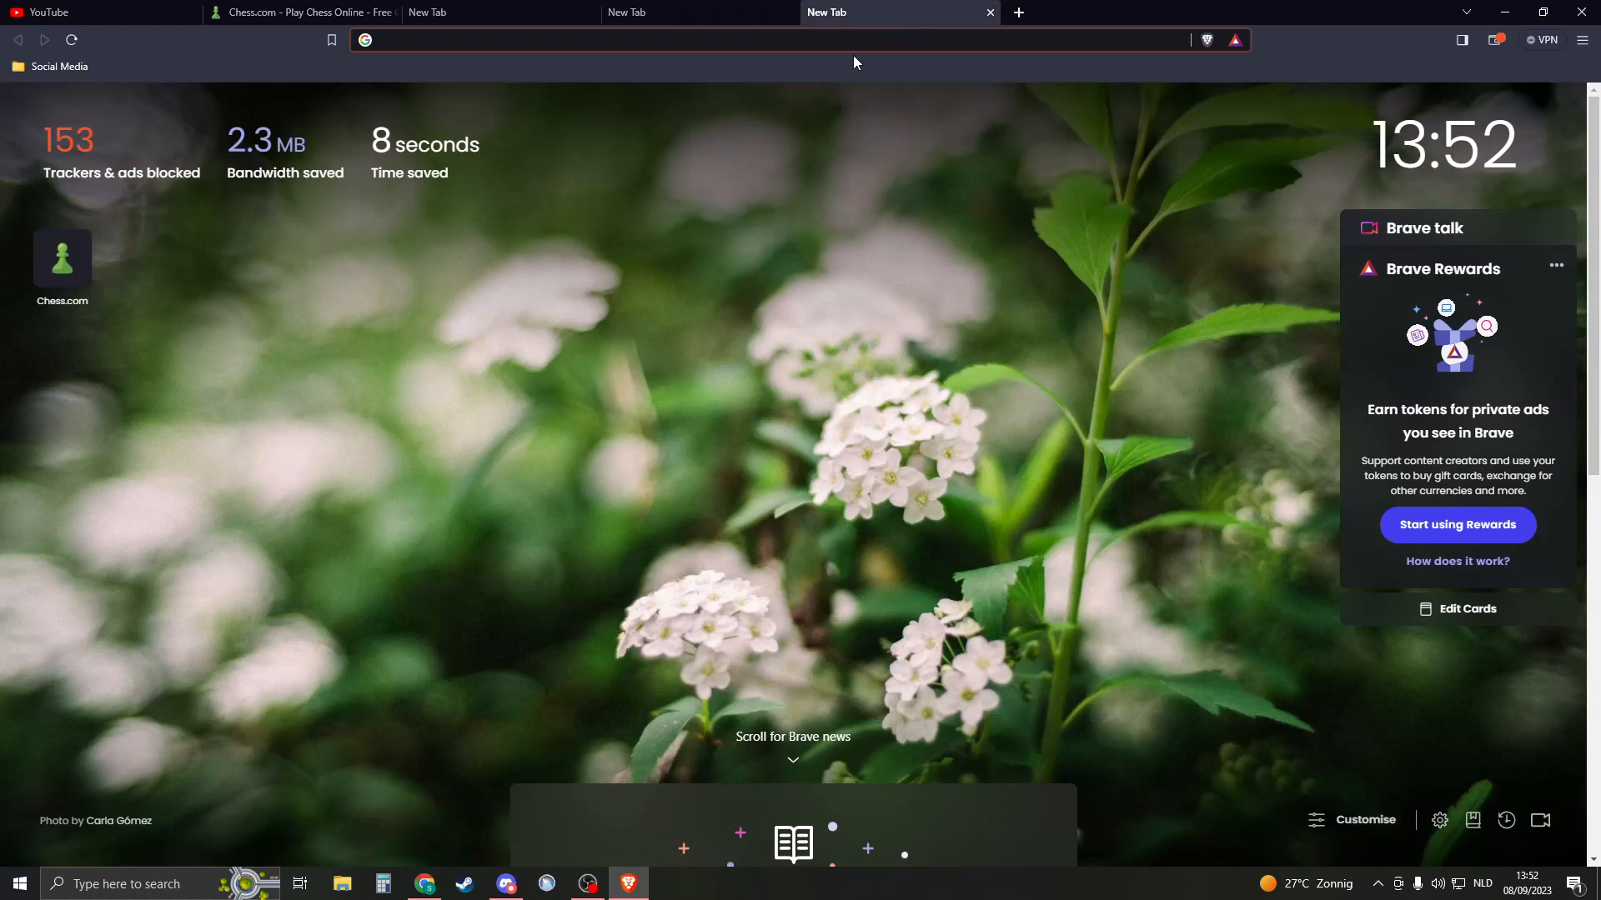
# Step: Bring up the Bookmarks submenu from the main menu with five tabs open
pyautogui.click(797, 63)
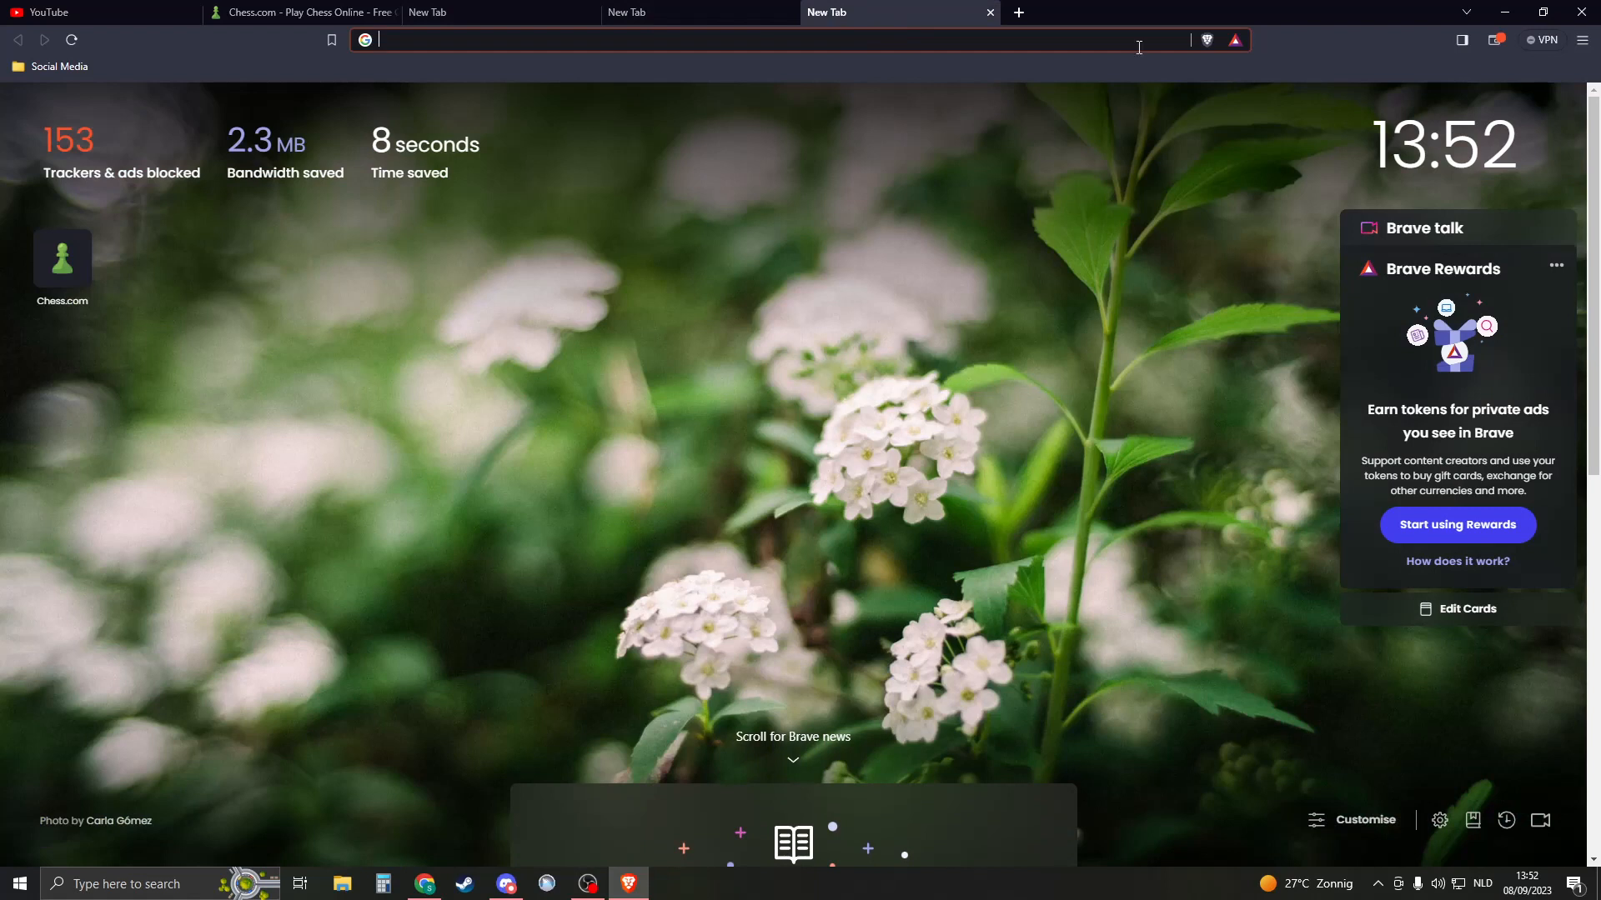
pyautogui.click(1580, 40)
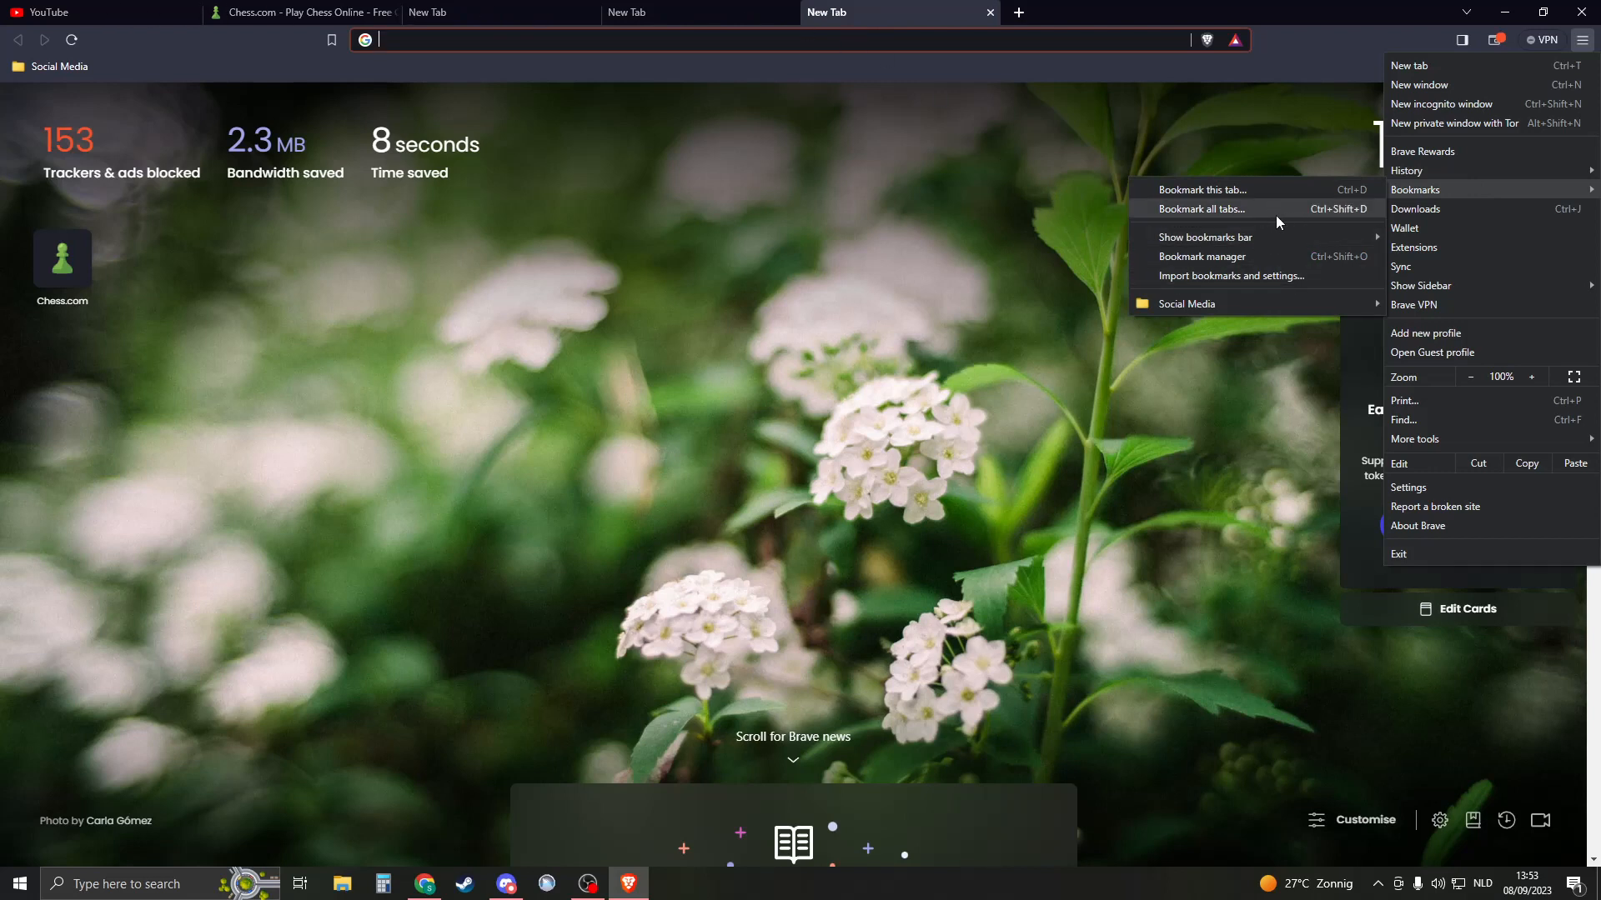
# Step: Bookmark all five tabs as 'School Project #1' in a new bookmarks-bar folder and view it
pyautogui.click(1200, 208)
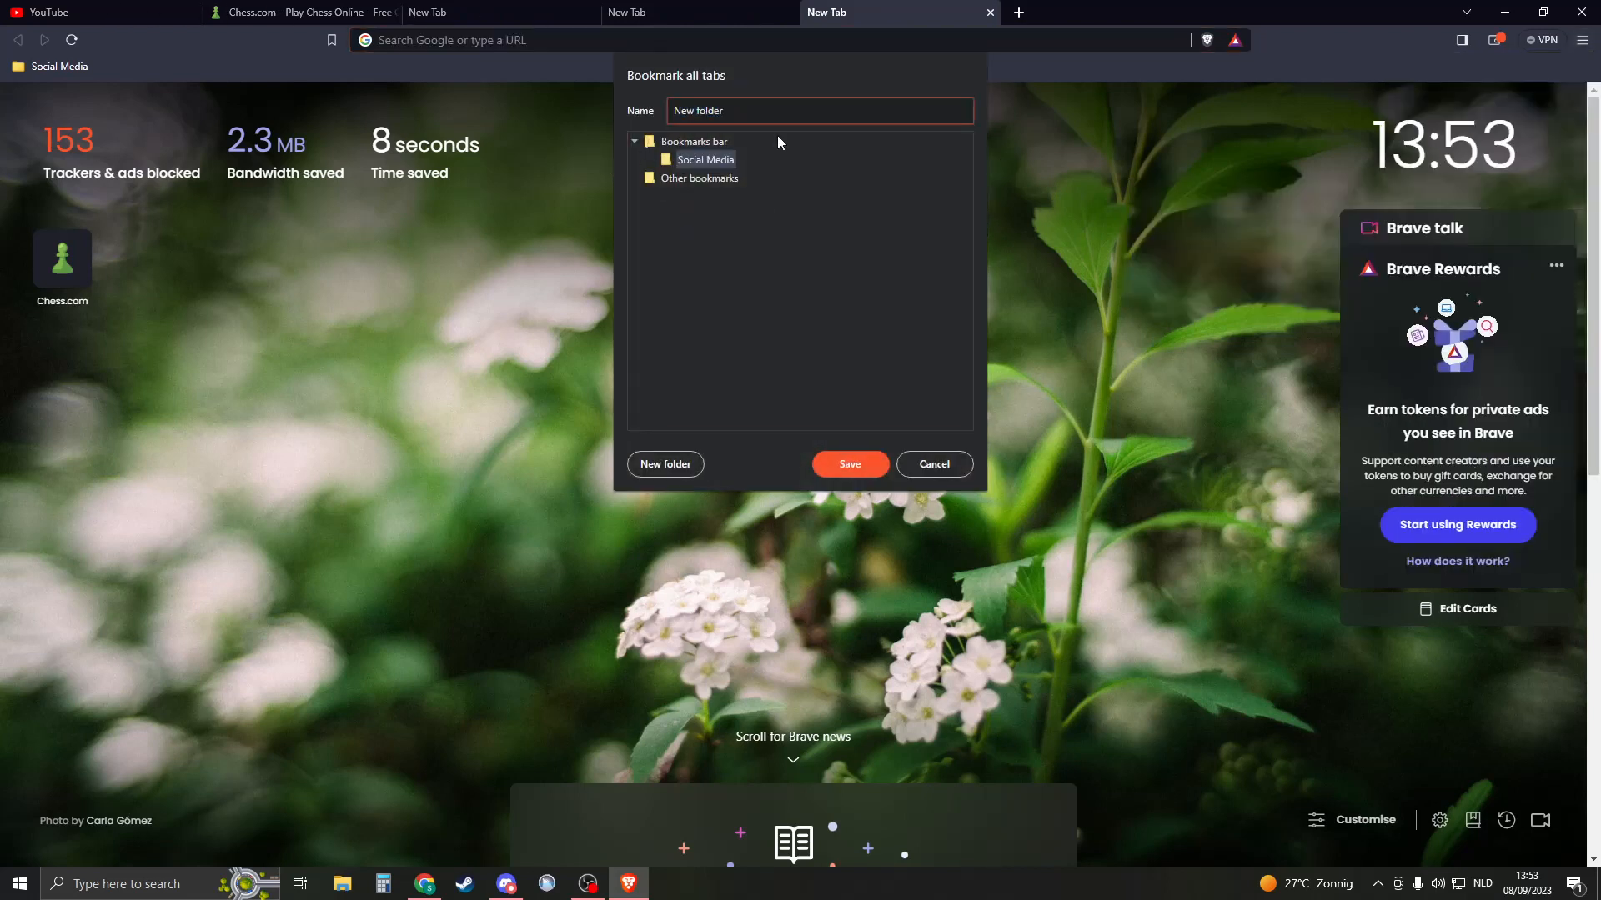
pyautogui.write('SC')
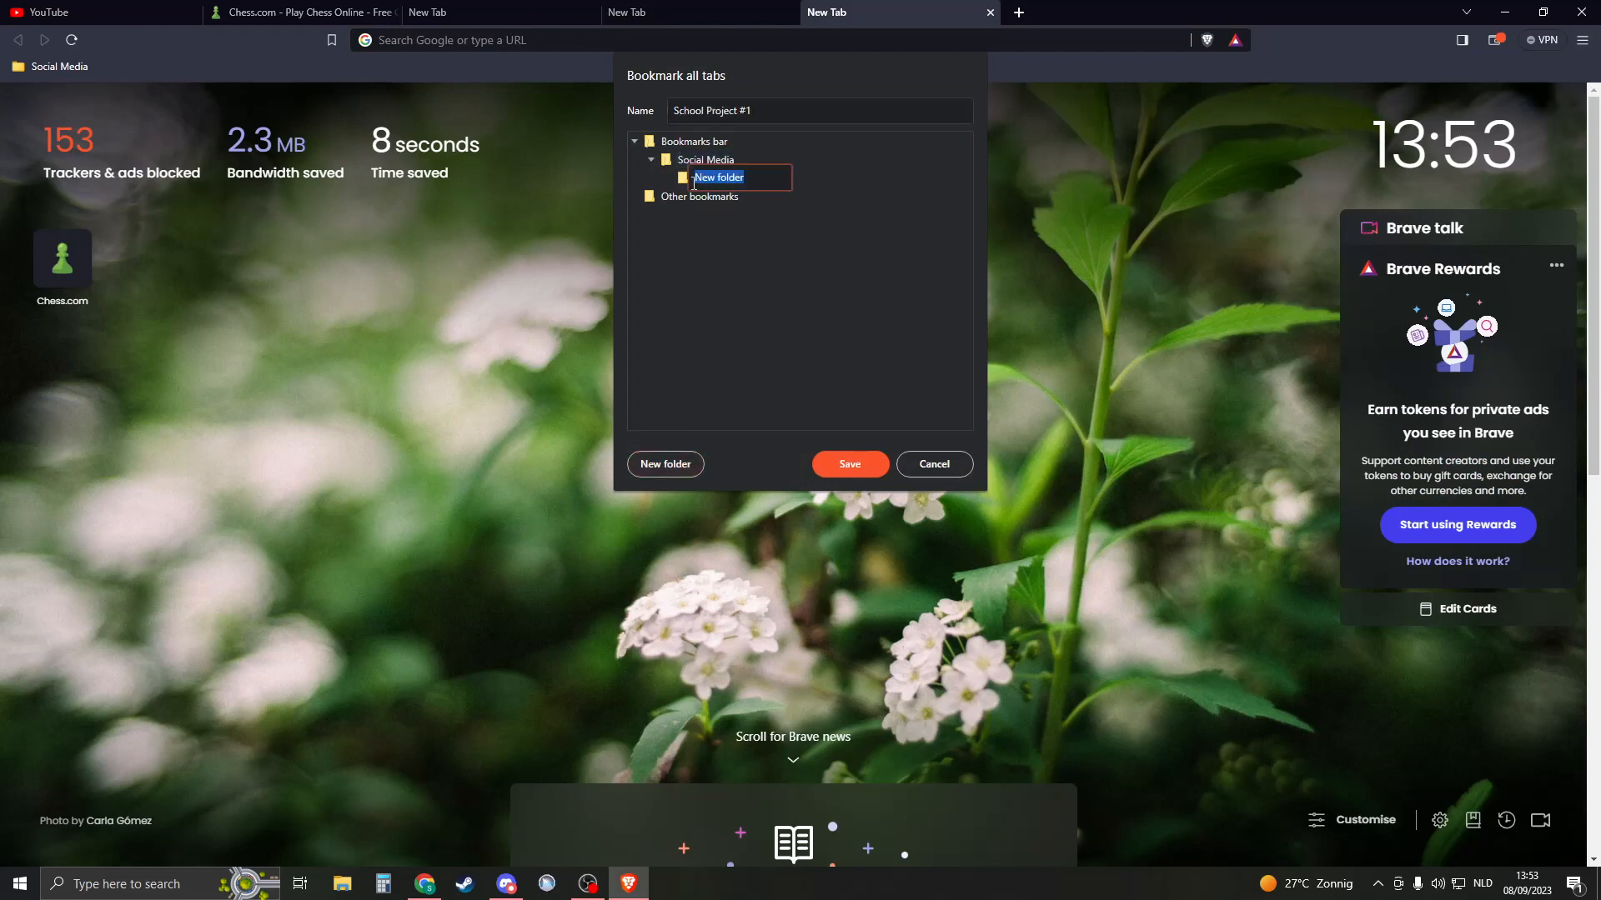
pyautogui.click(665, 464)
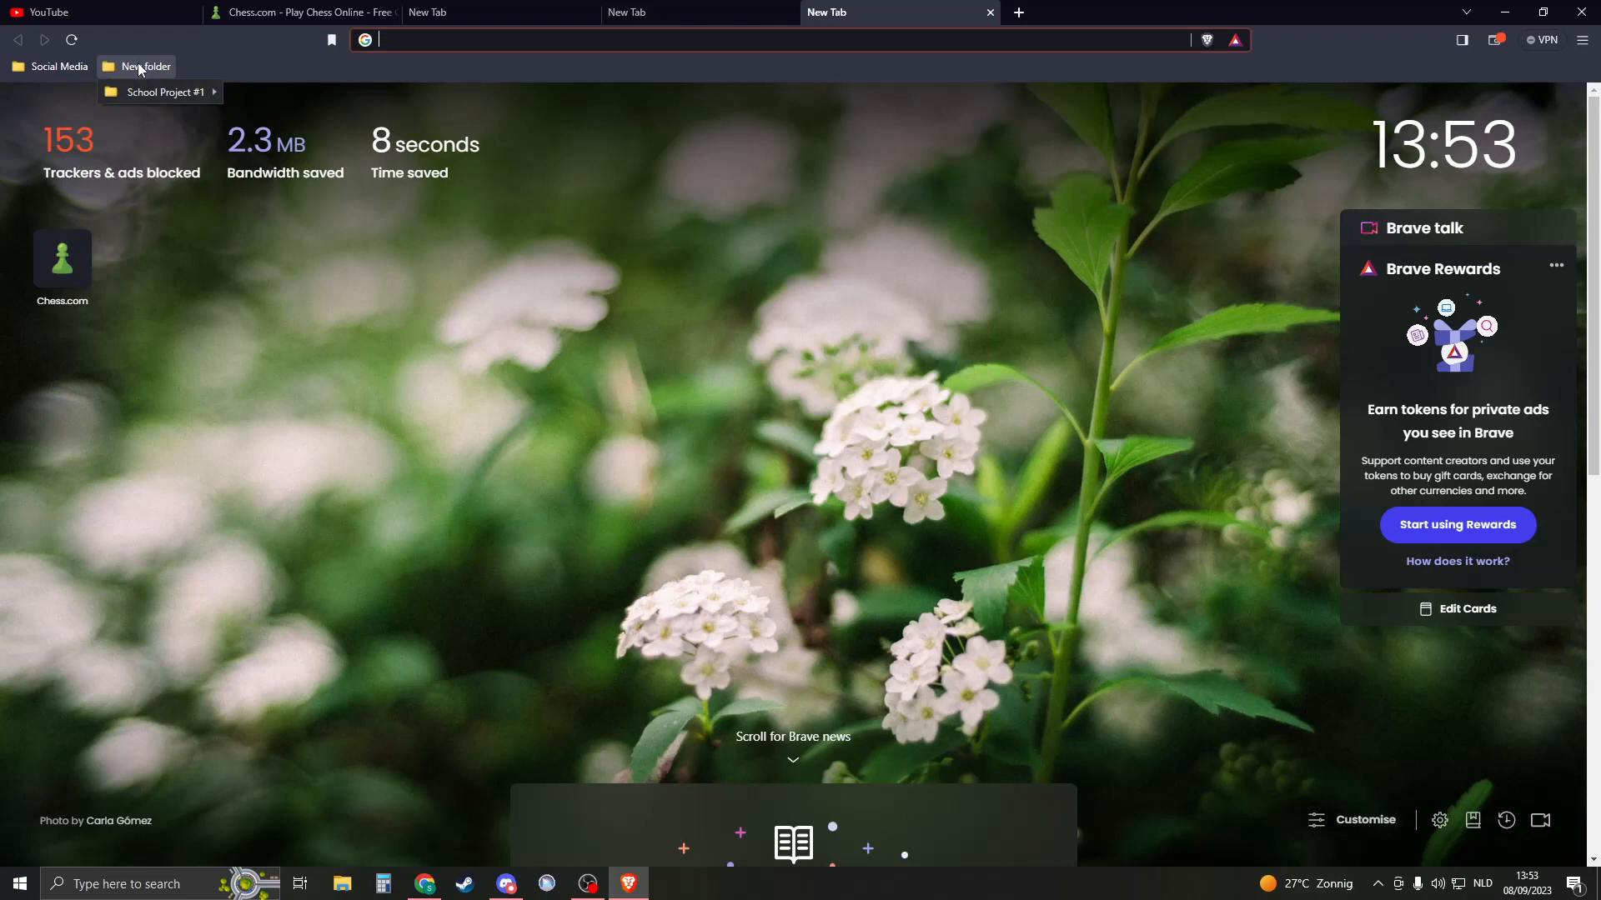
pyautogui.click(165, 93)
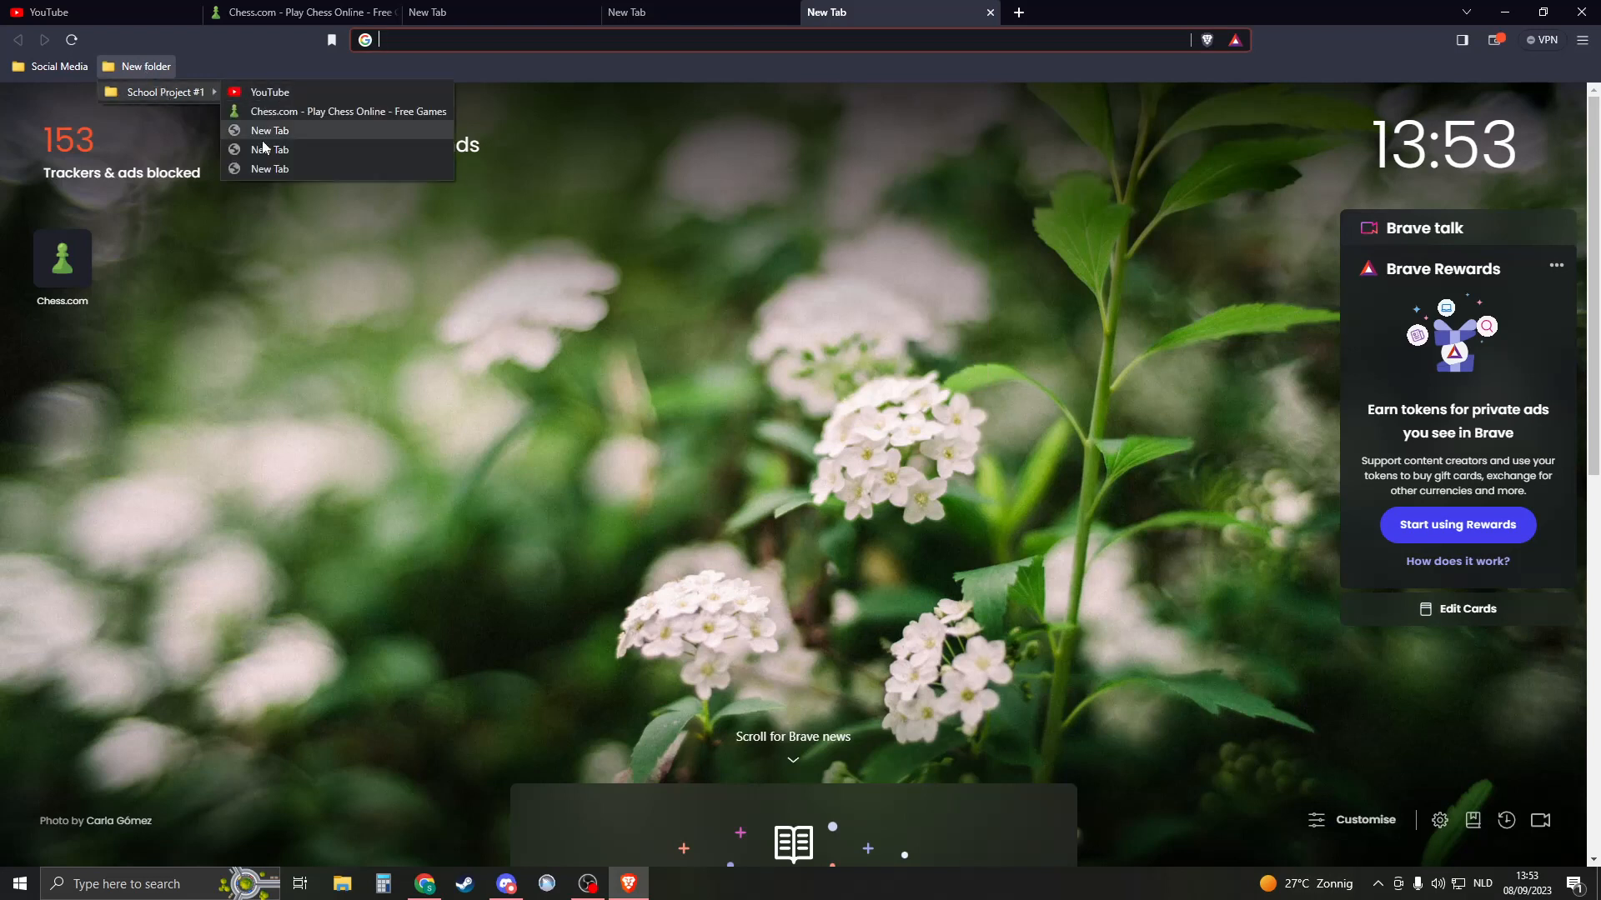